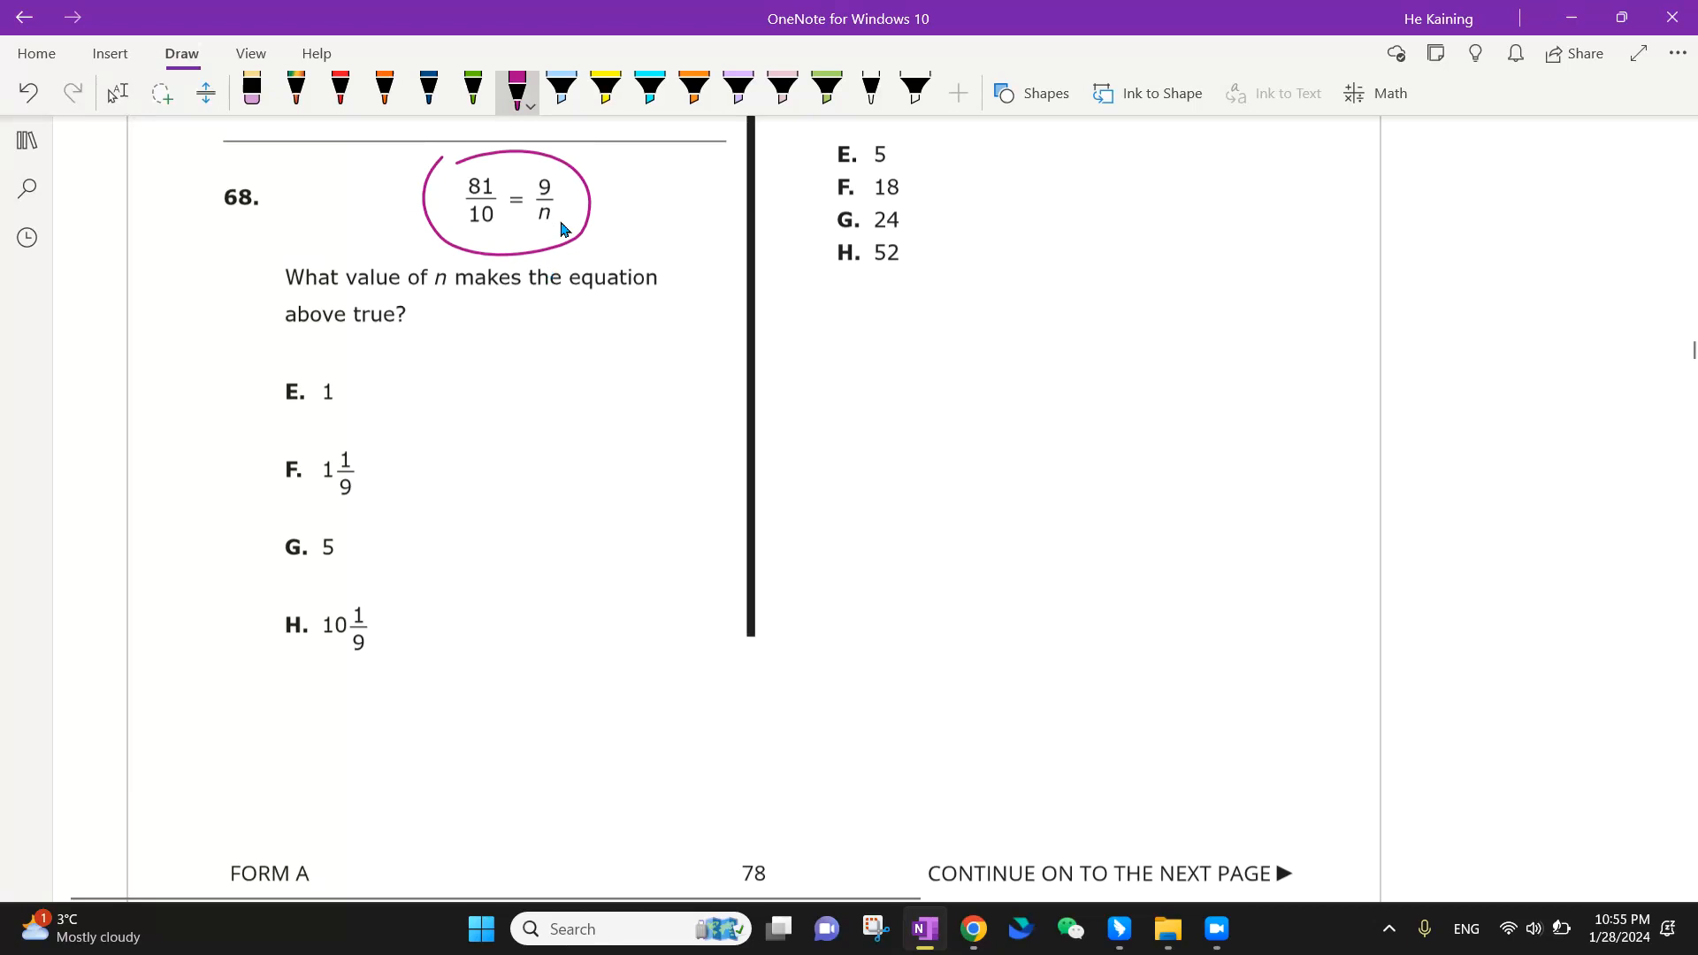
mouse_move(545, 297)
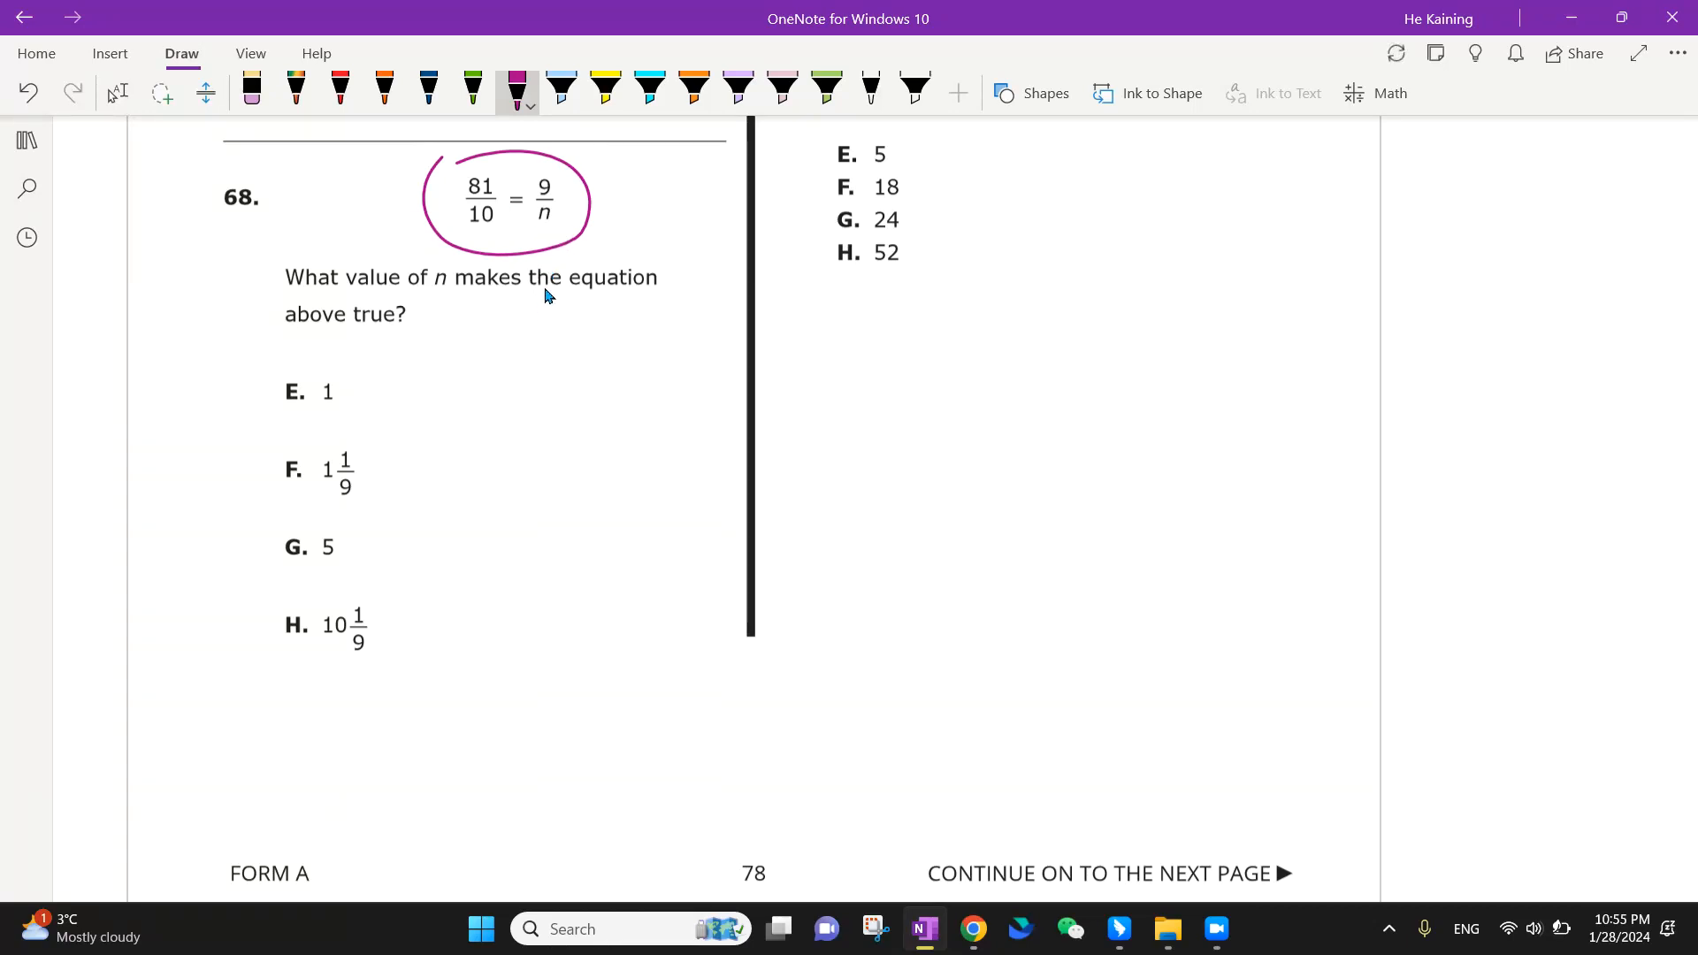
Undo the magenta ink circle drawn around the equation 81/10 = 9/n
left_click(26, 92)
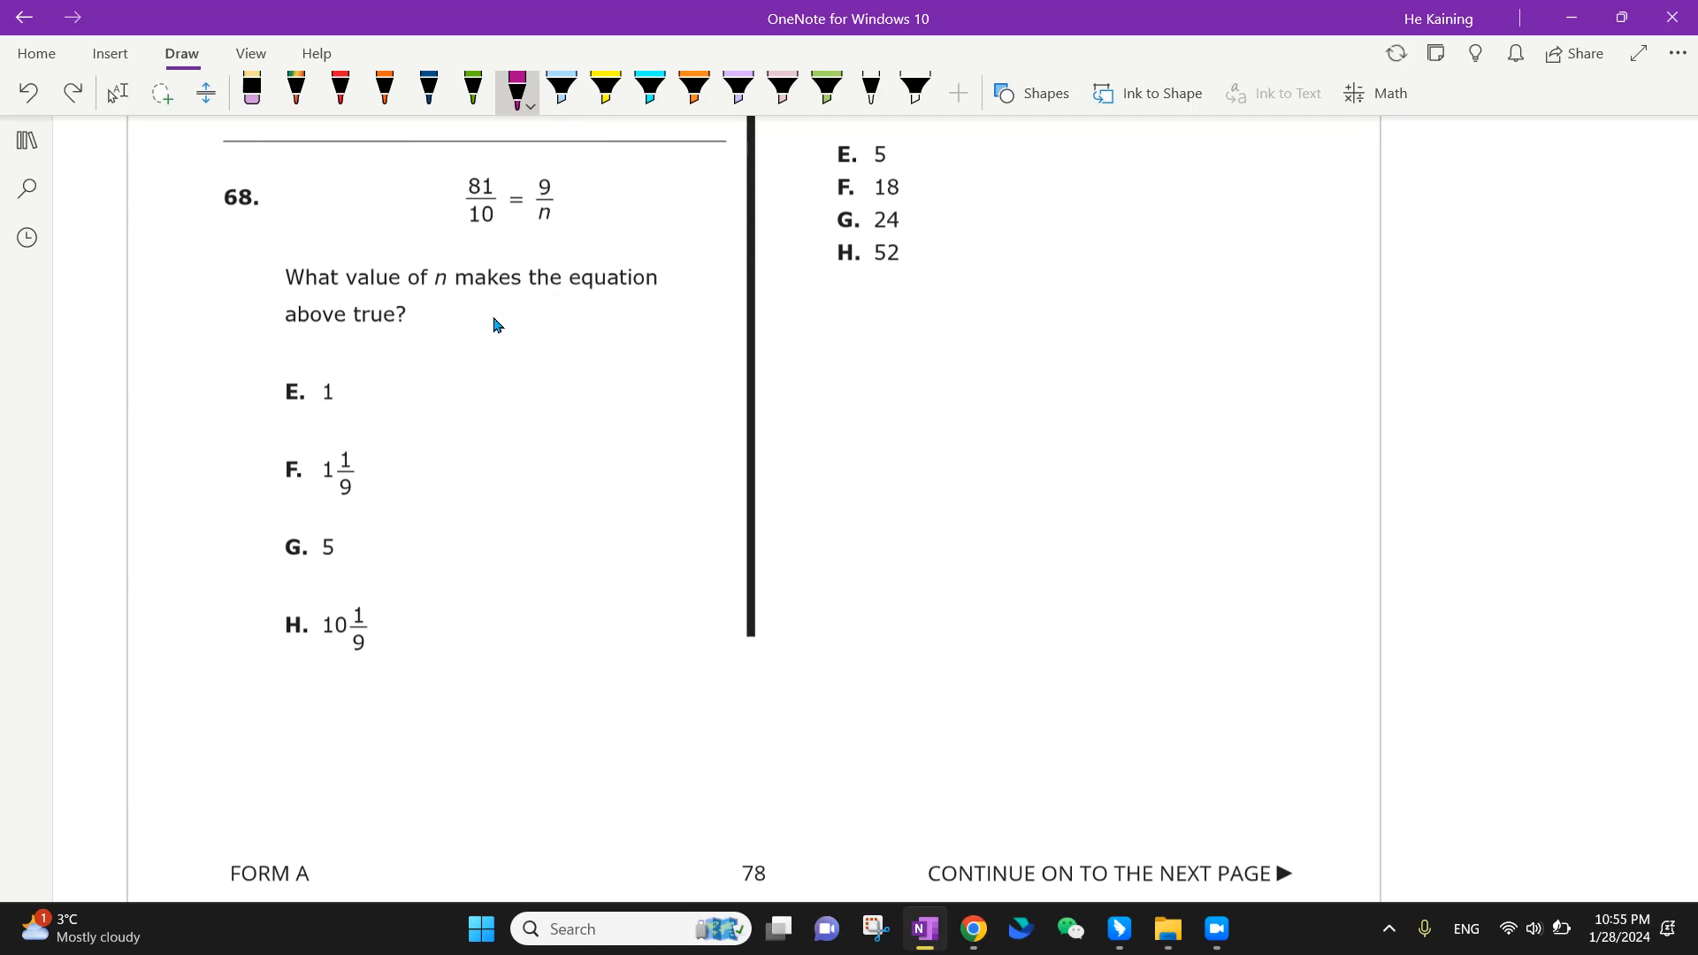
mouse_move(423, 444)
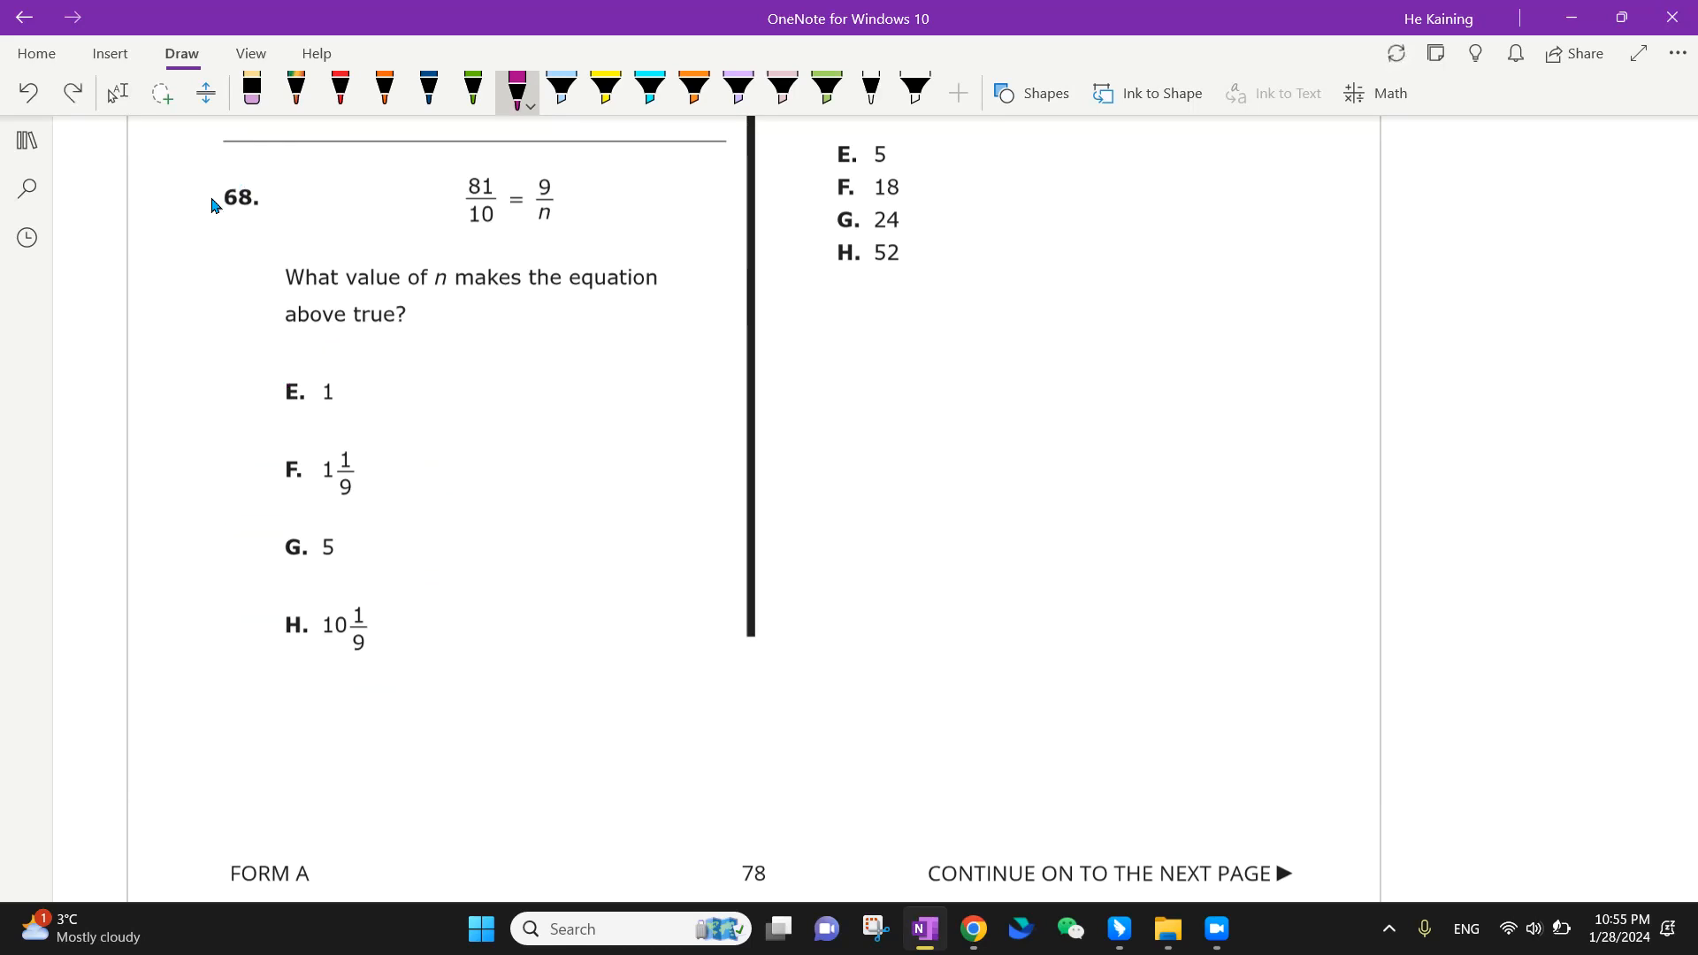
mouse_move(463, 451)
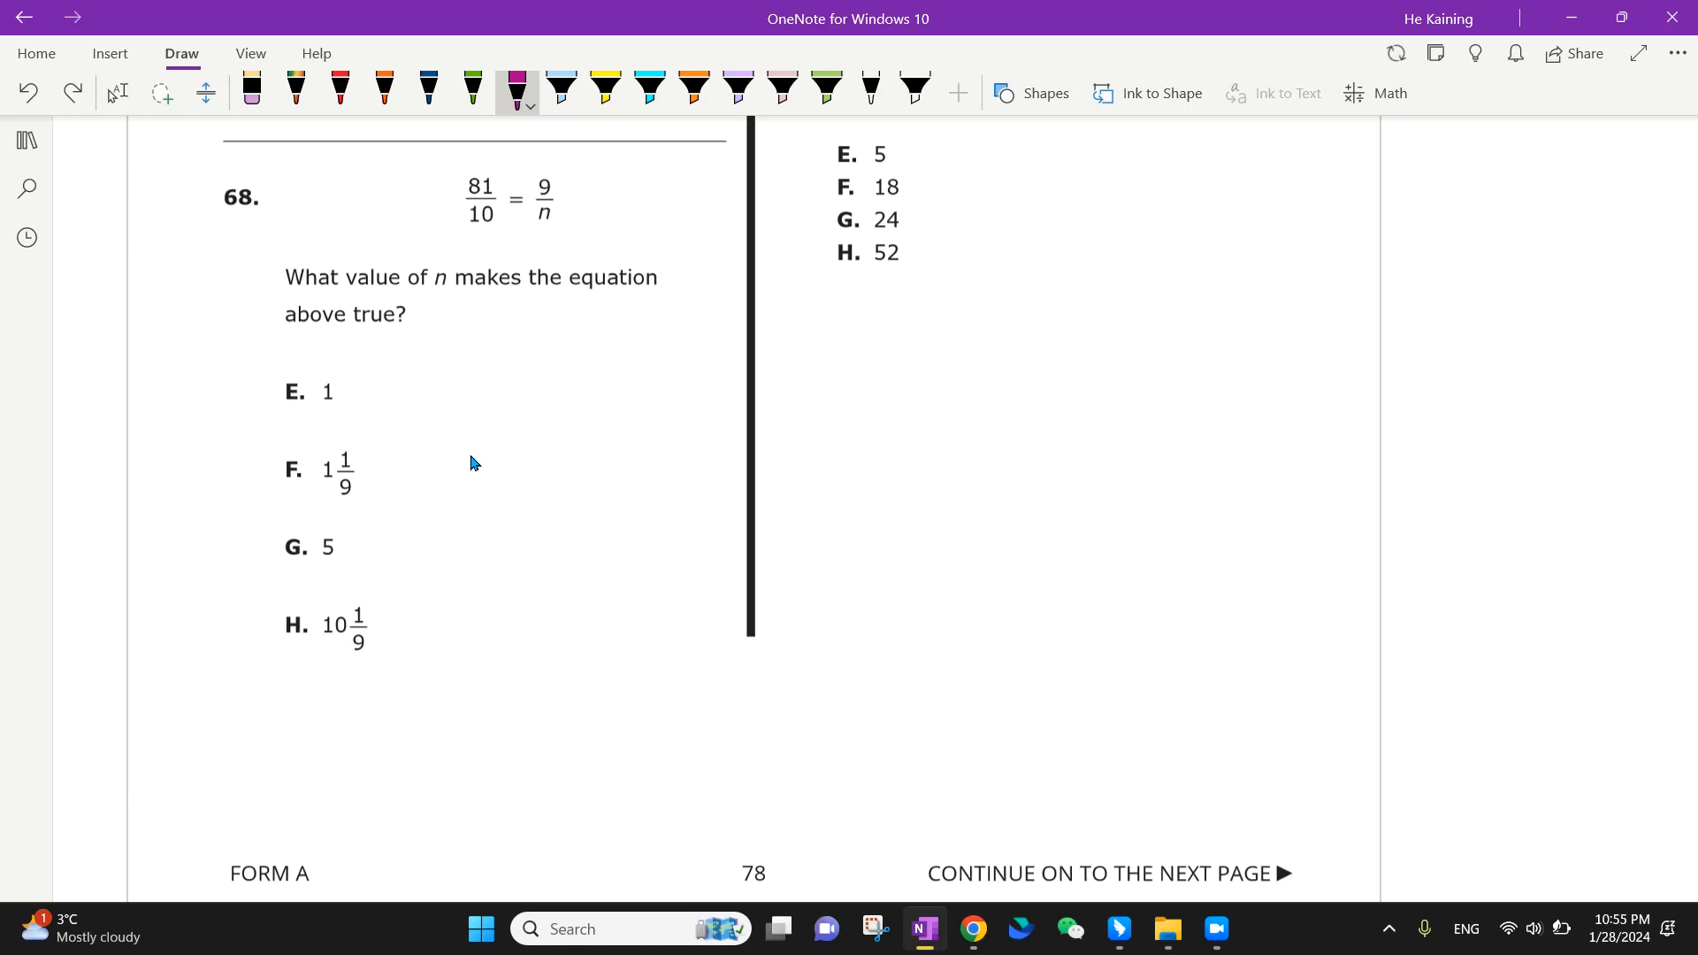
mouse_move(433, 359)
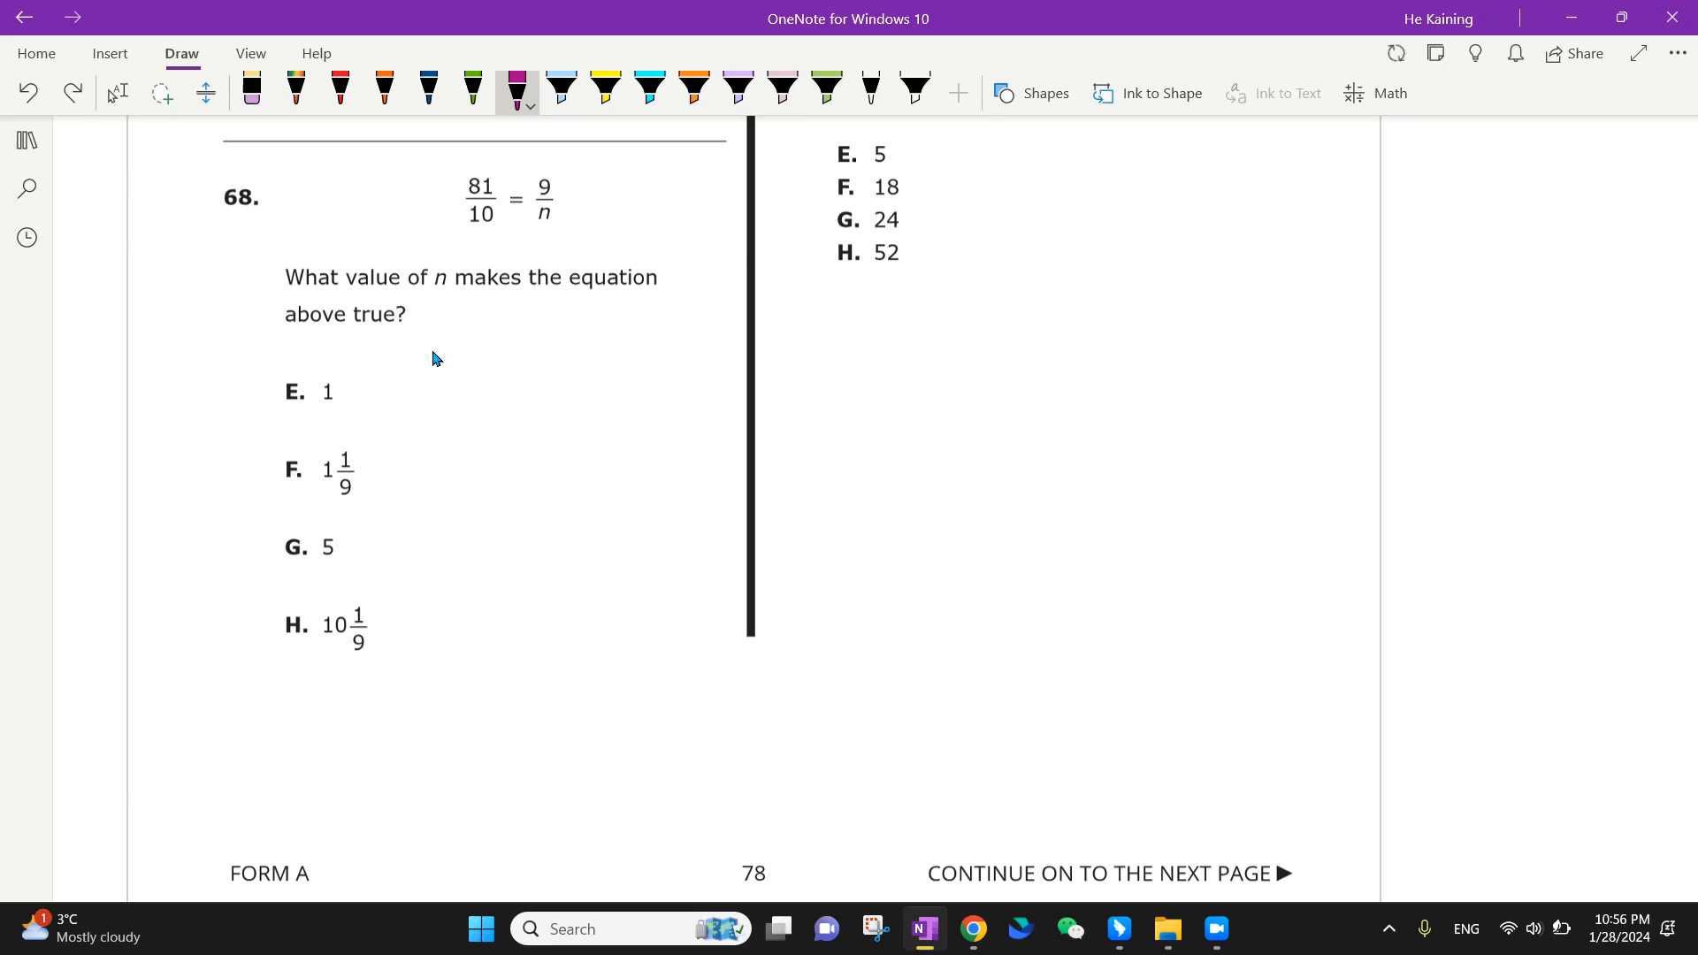
Write 81/10 = 9/n with ÷9 arrows and '10/9 = 1 1/9 relationship' in magenta below question 68
left_click_drag(417, 389, 450, 363)
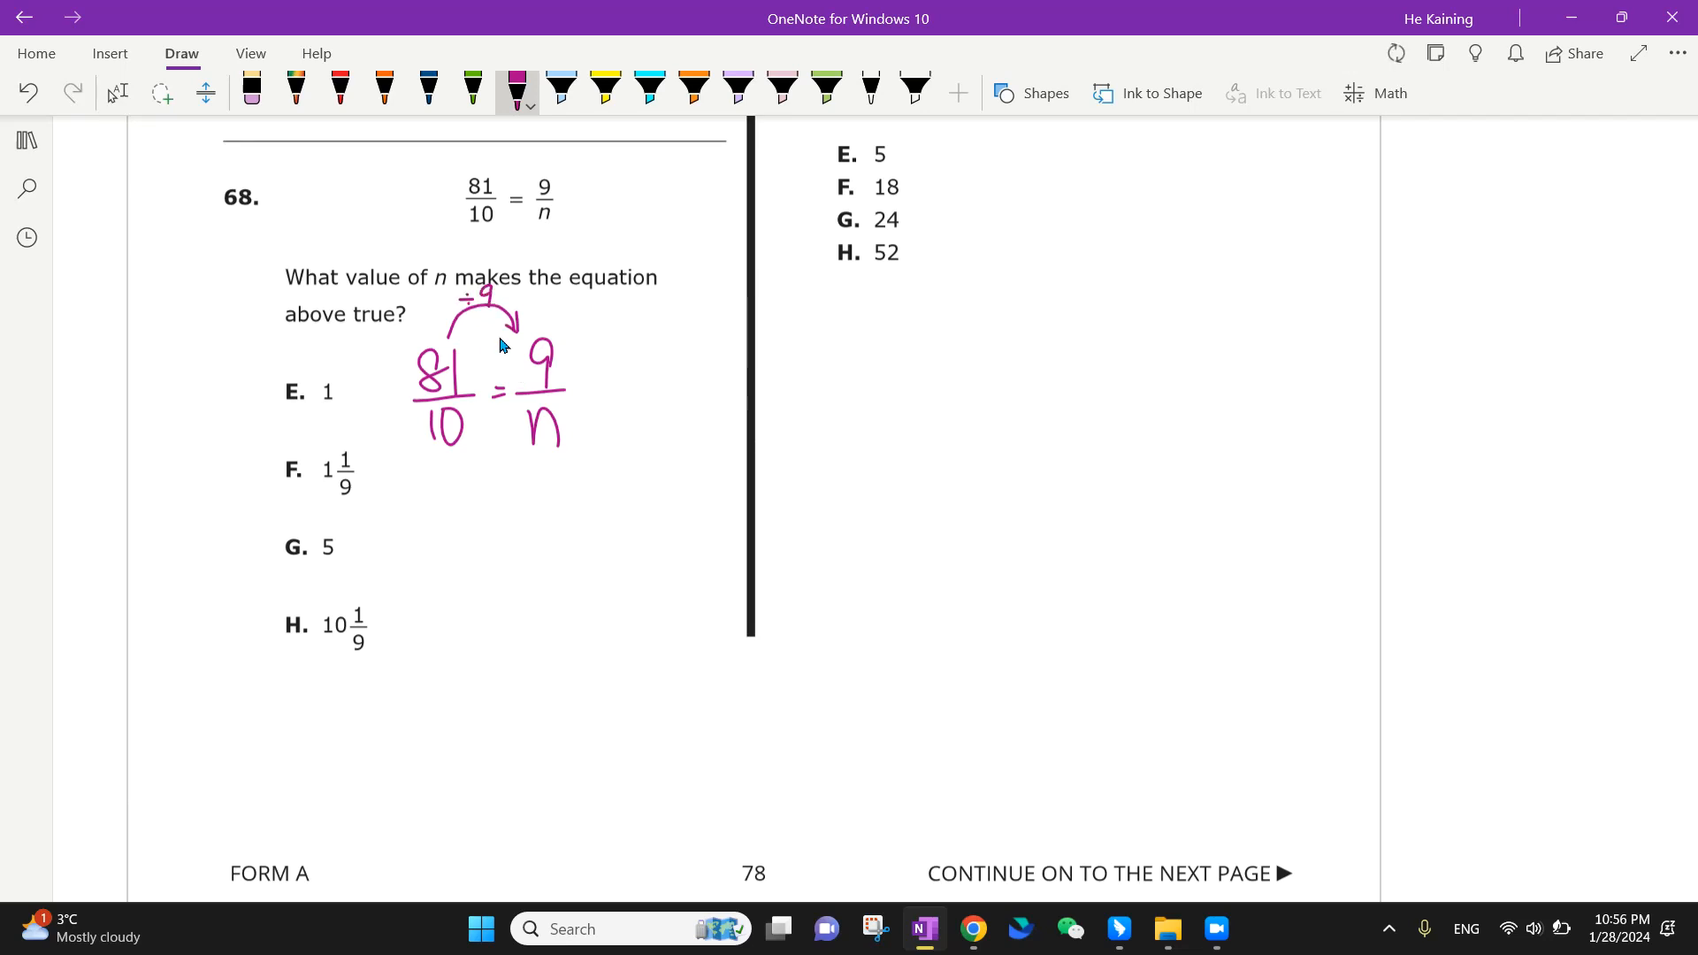
left_click_drag(444, 465, 520, 460)
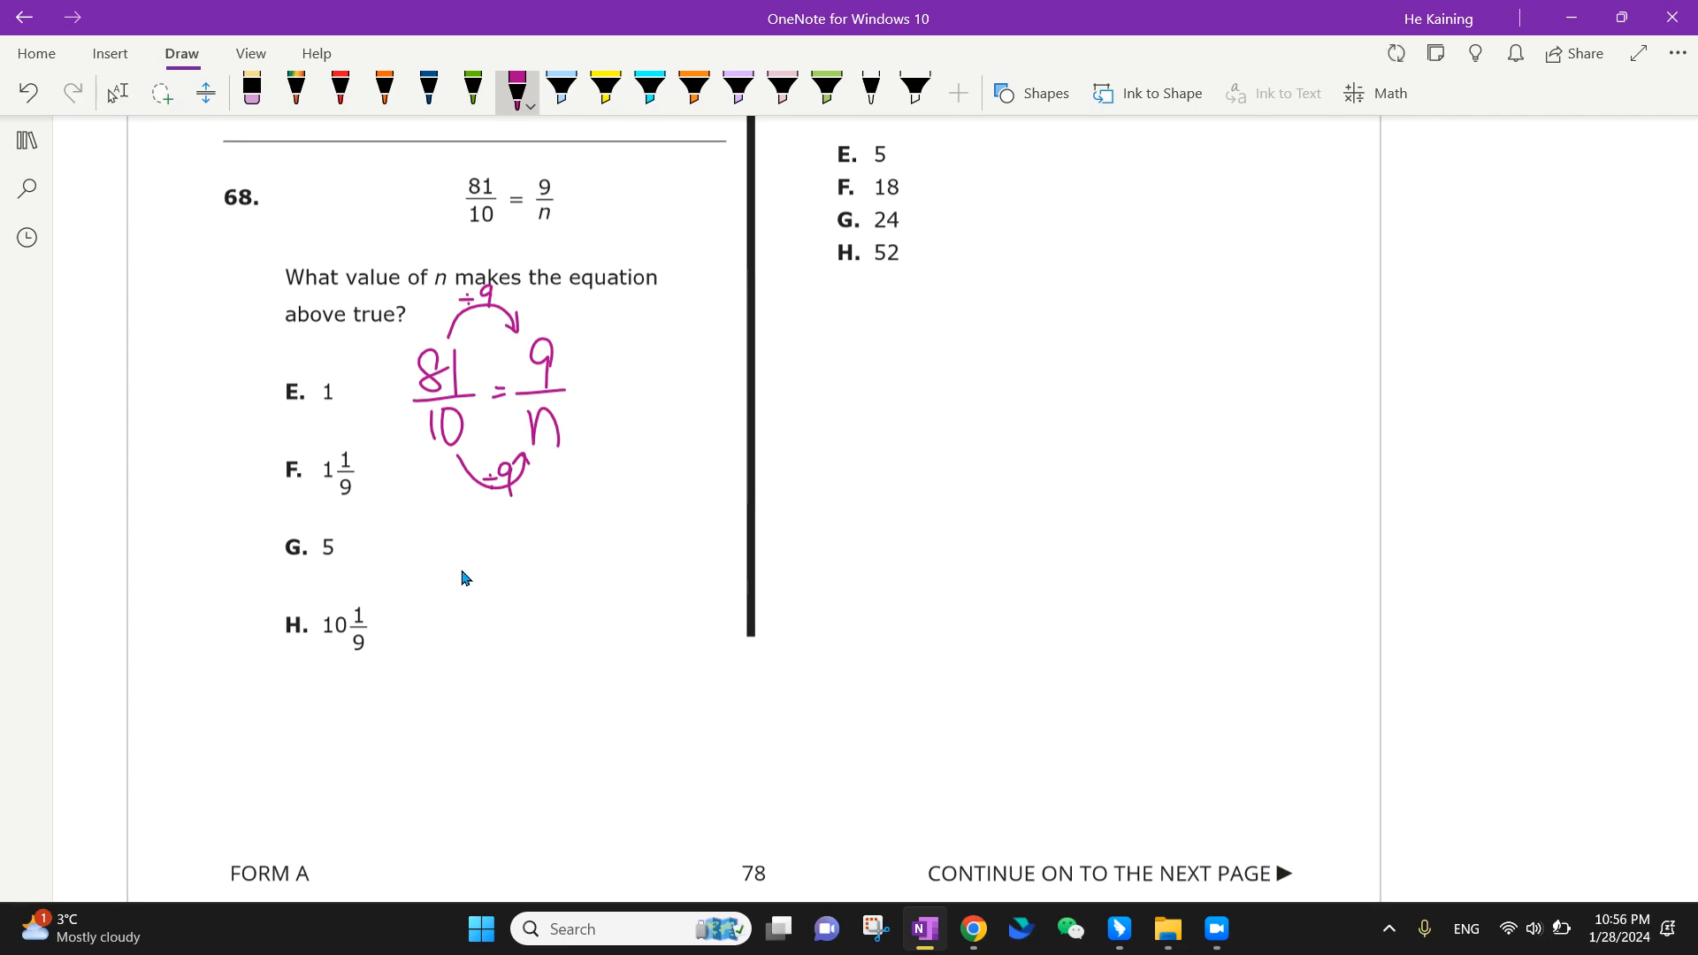
left_click_drag(463, 552, 467, 633)
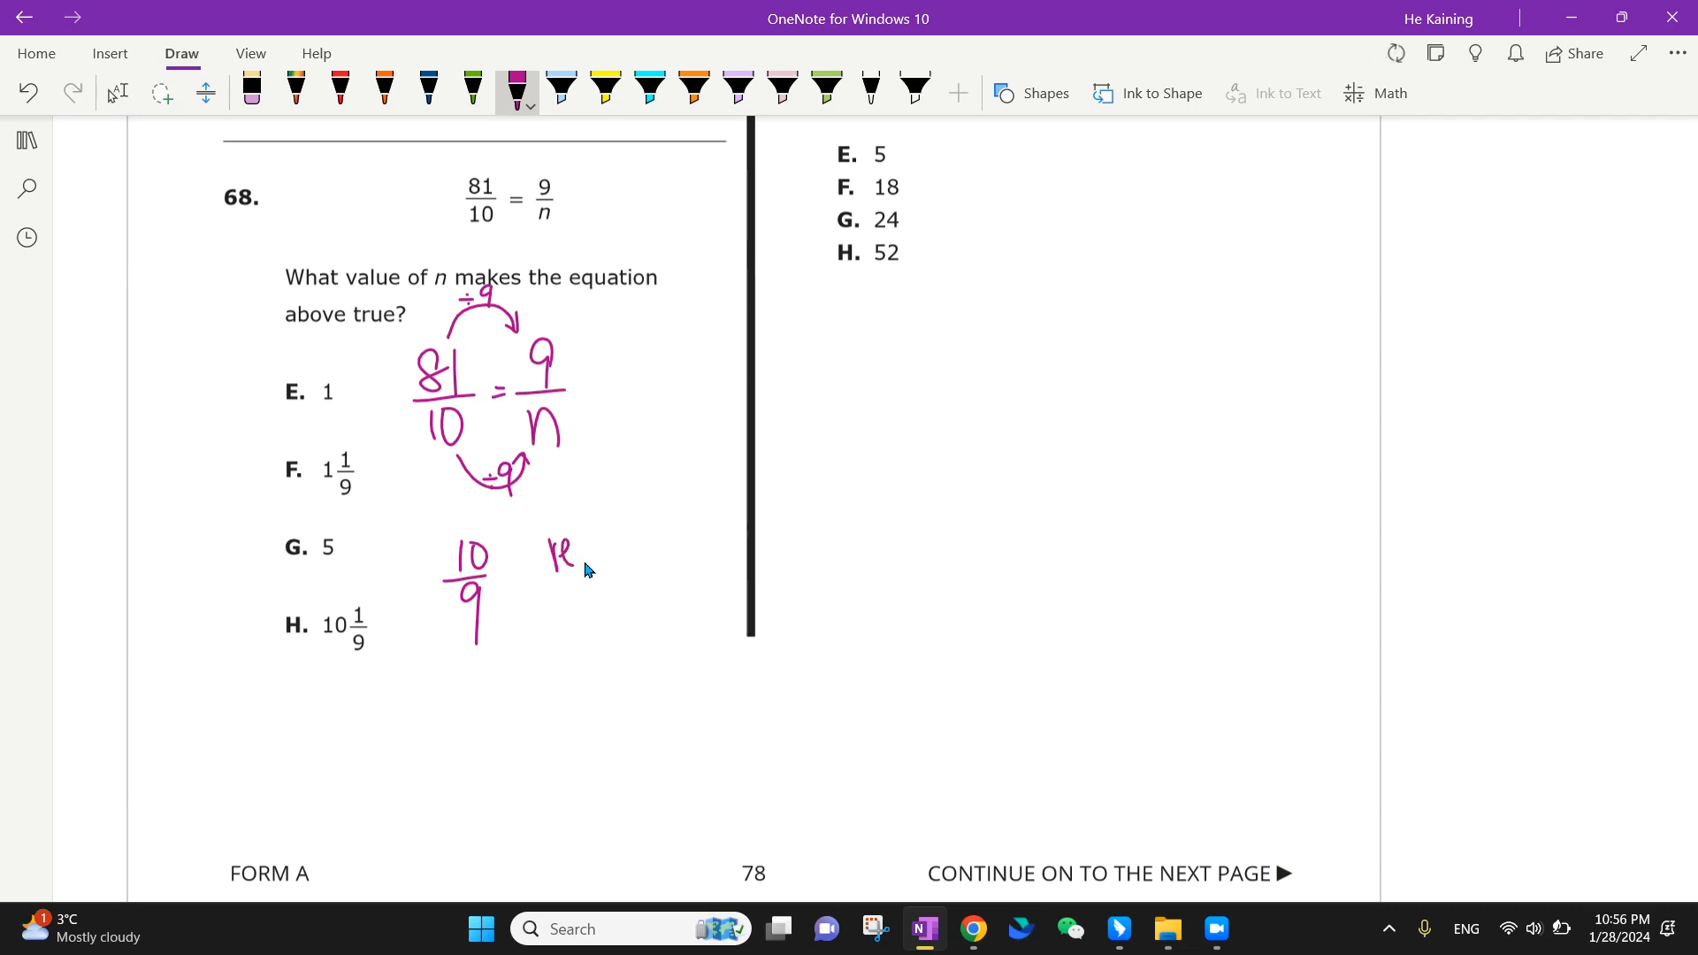
left_click_drag(546, 547, 659, 531)
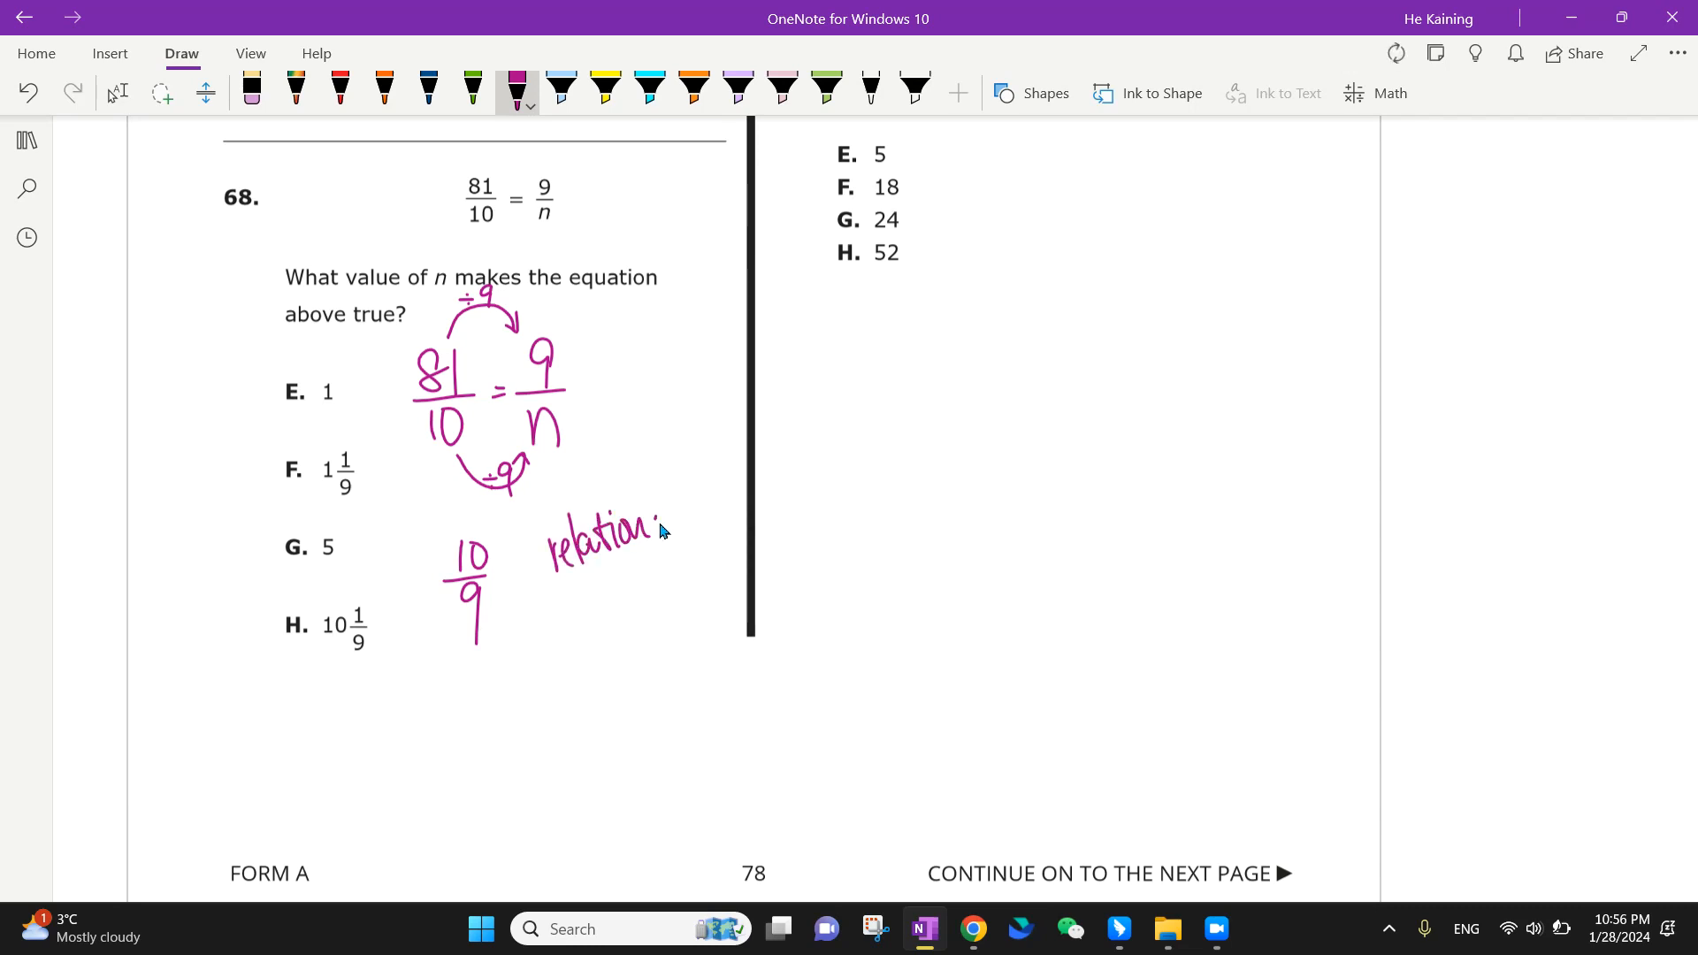
left_click_drag(666, 530, 709, 531)
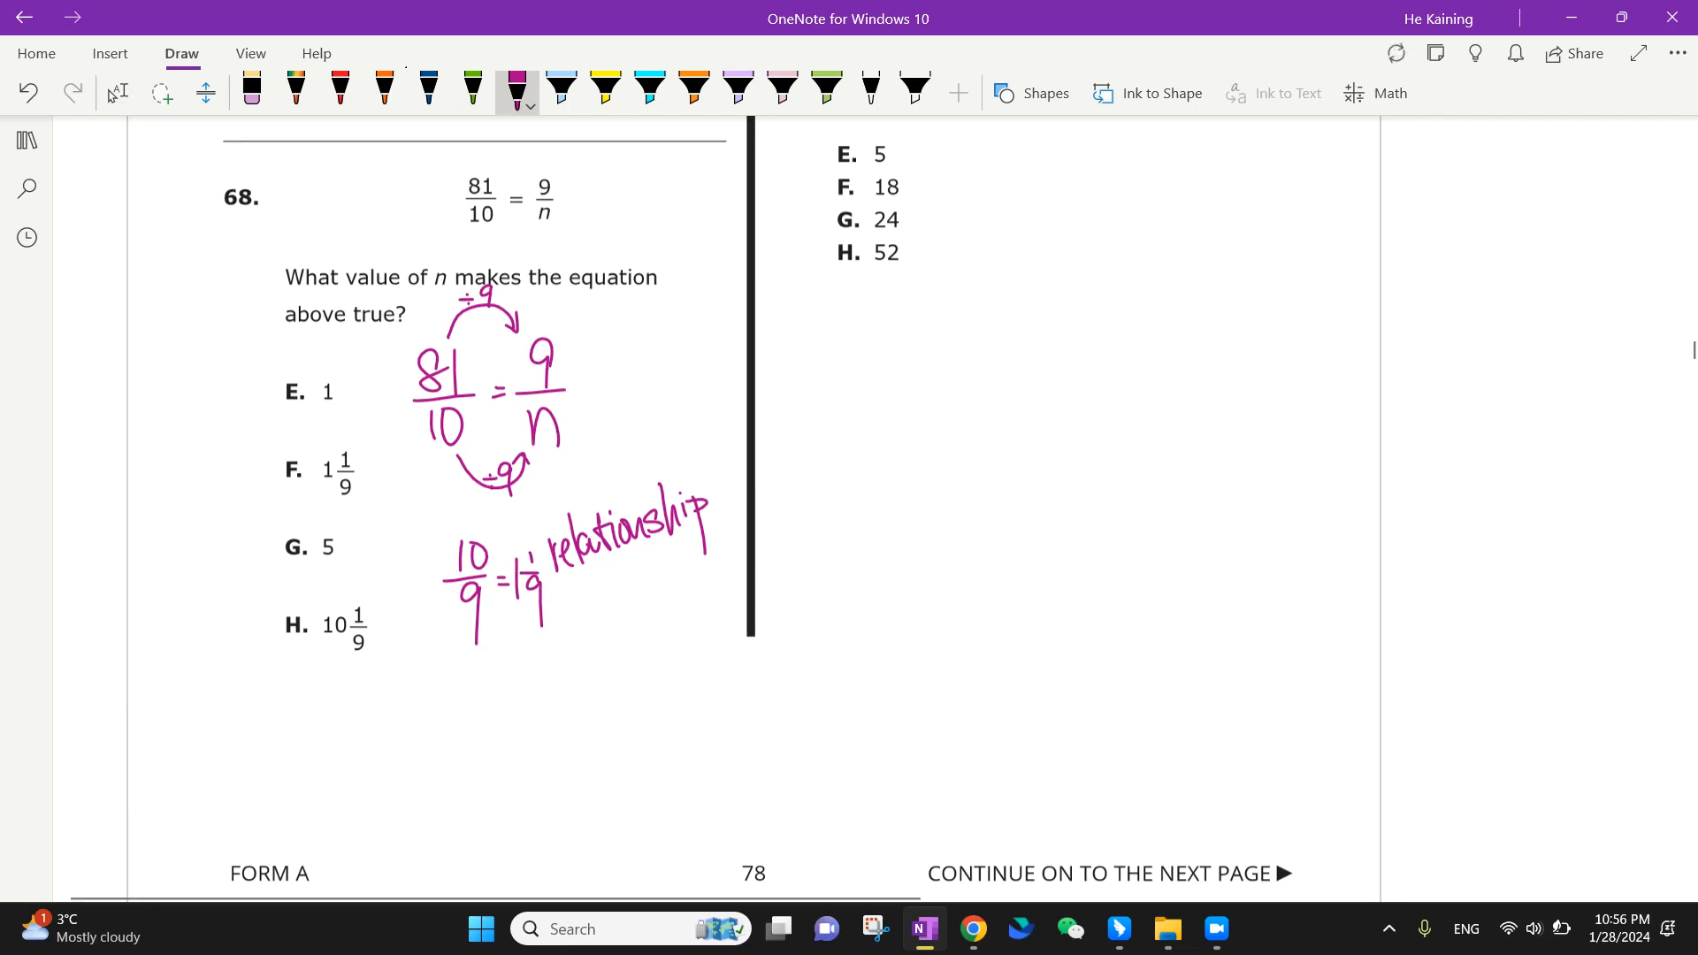
left_click(384, 90)
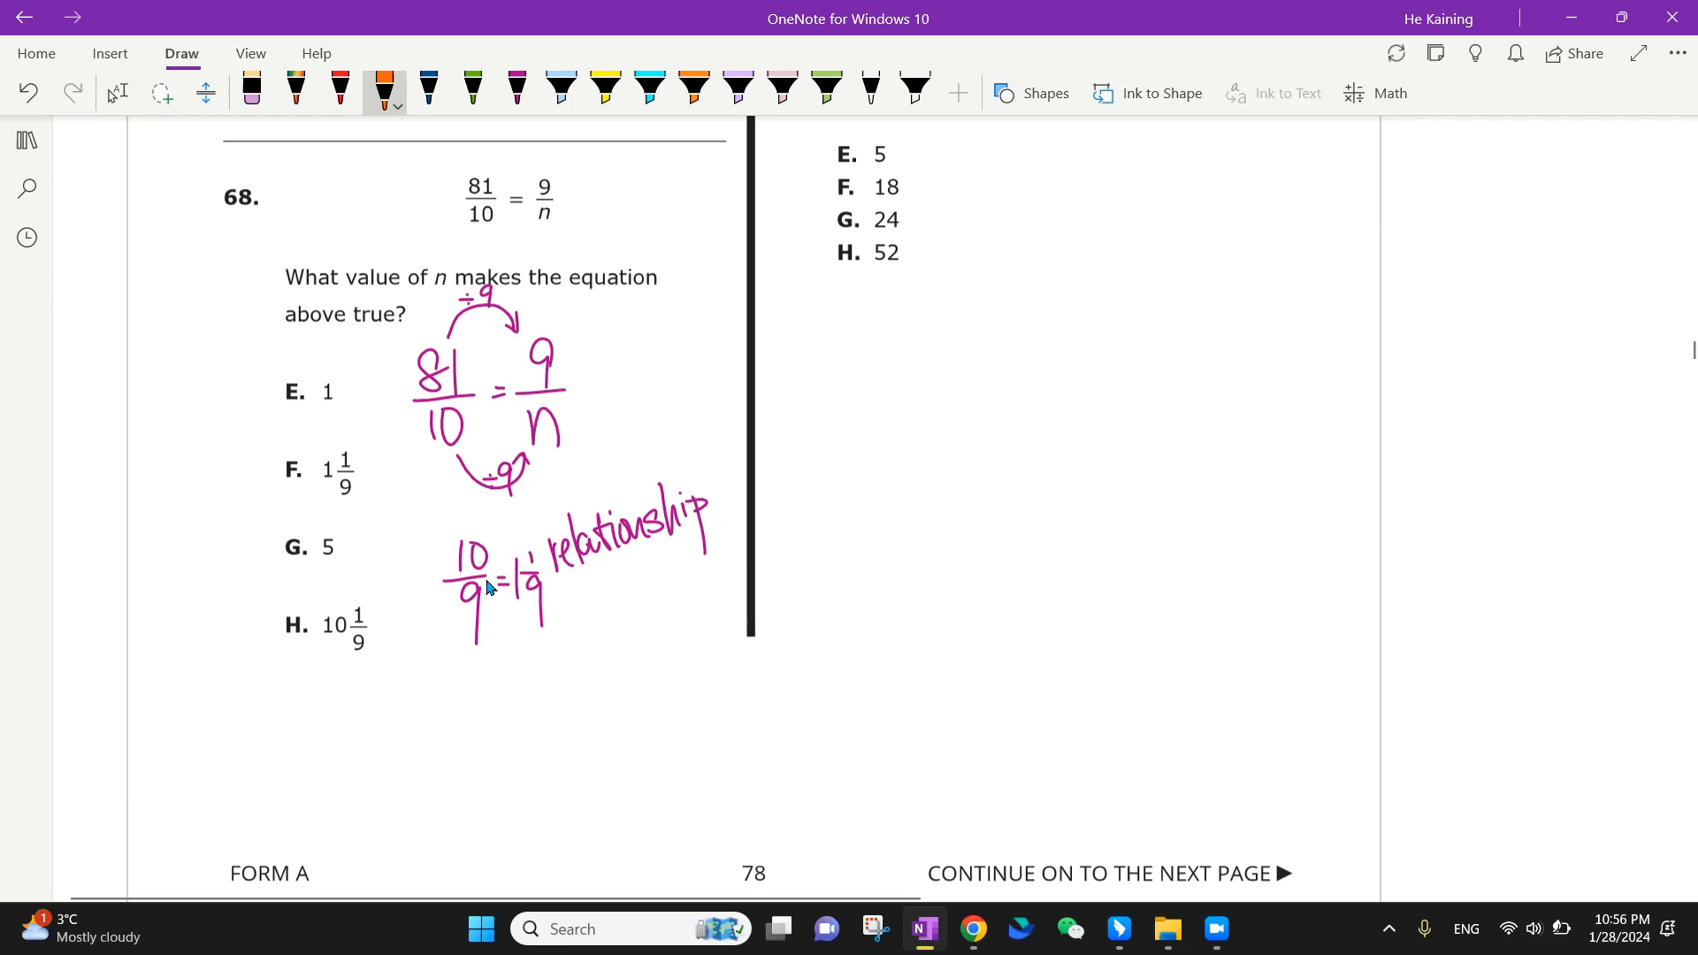
mouse_move(572, 219)
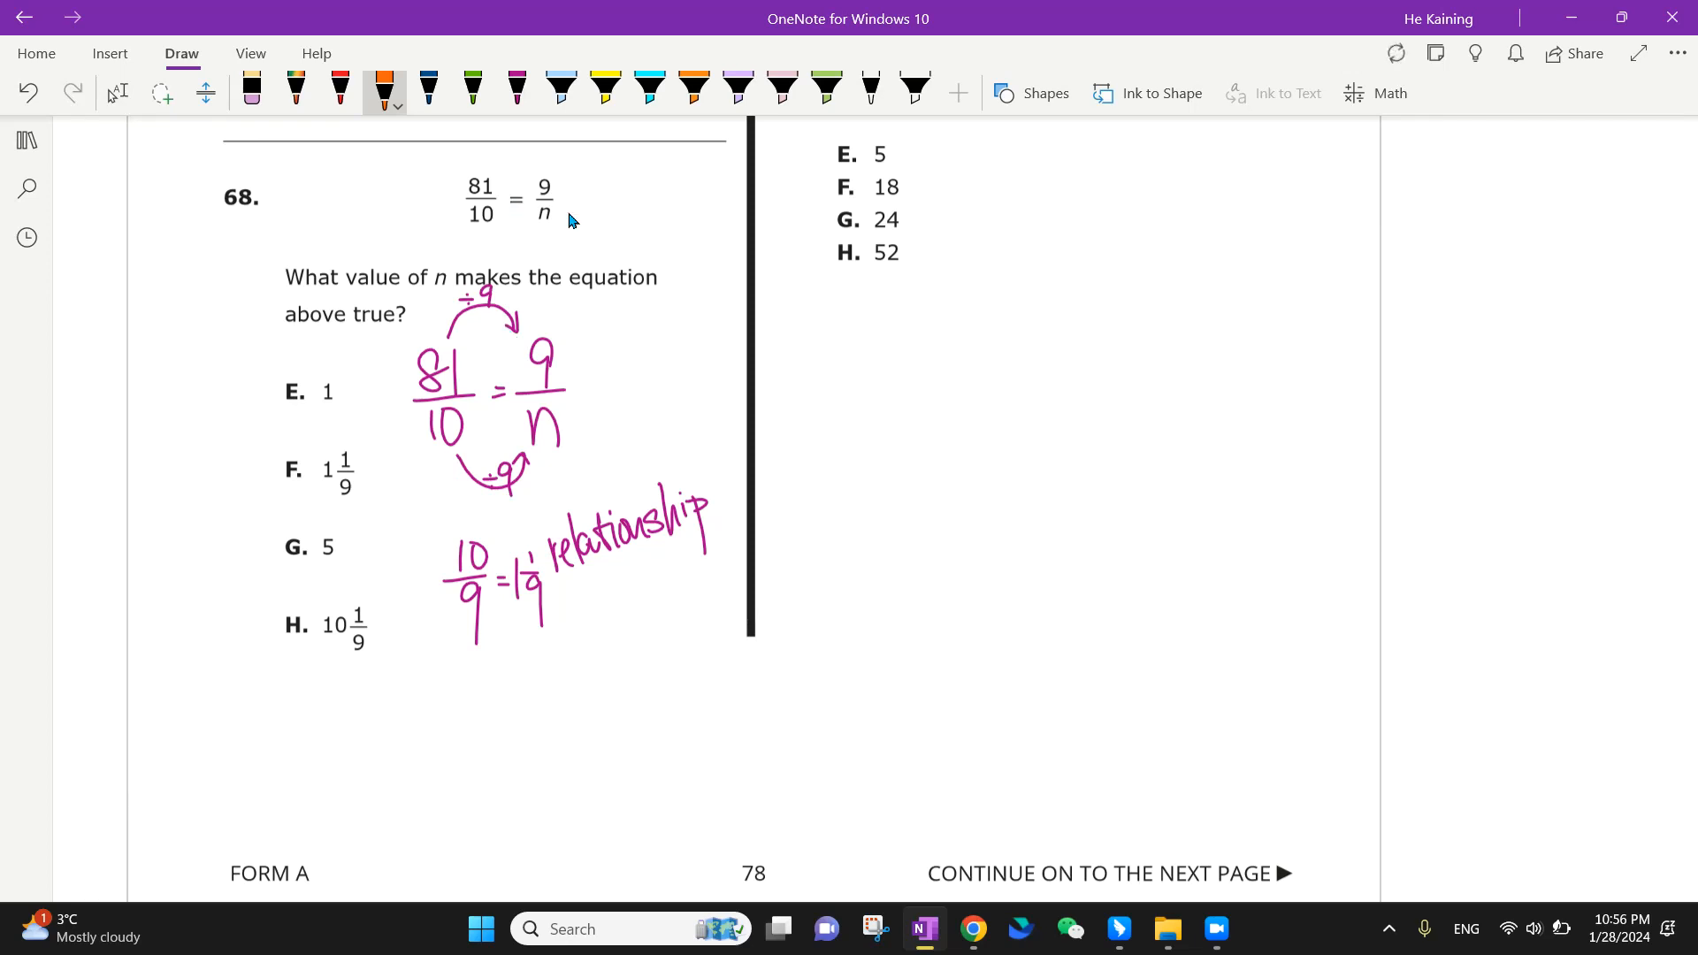
Write the orange cross-multiplication 81/10 = 9/n, 81n = 90, n = 90/81, n = 1 1/9 beside the question
left_click_drag(591, 163, 623, 205)
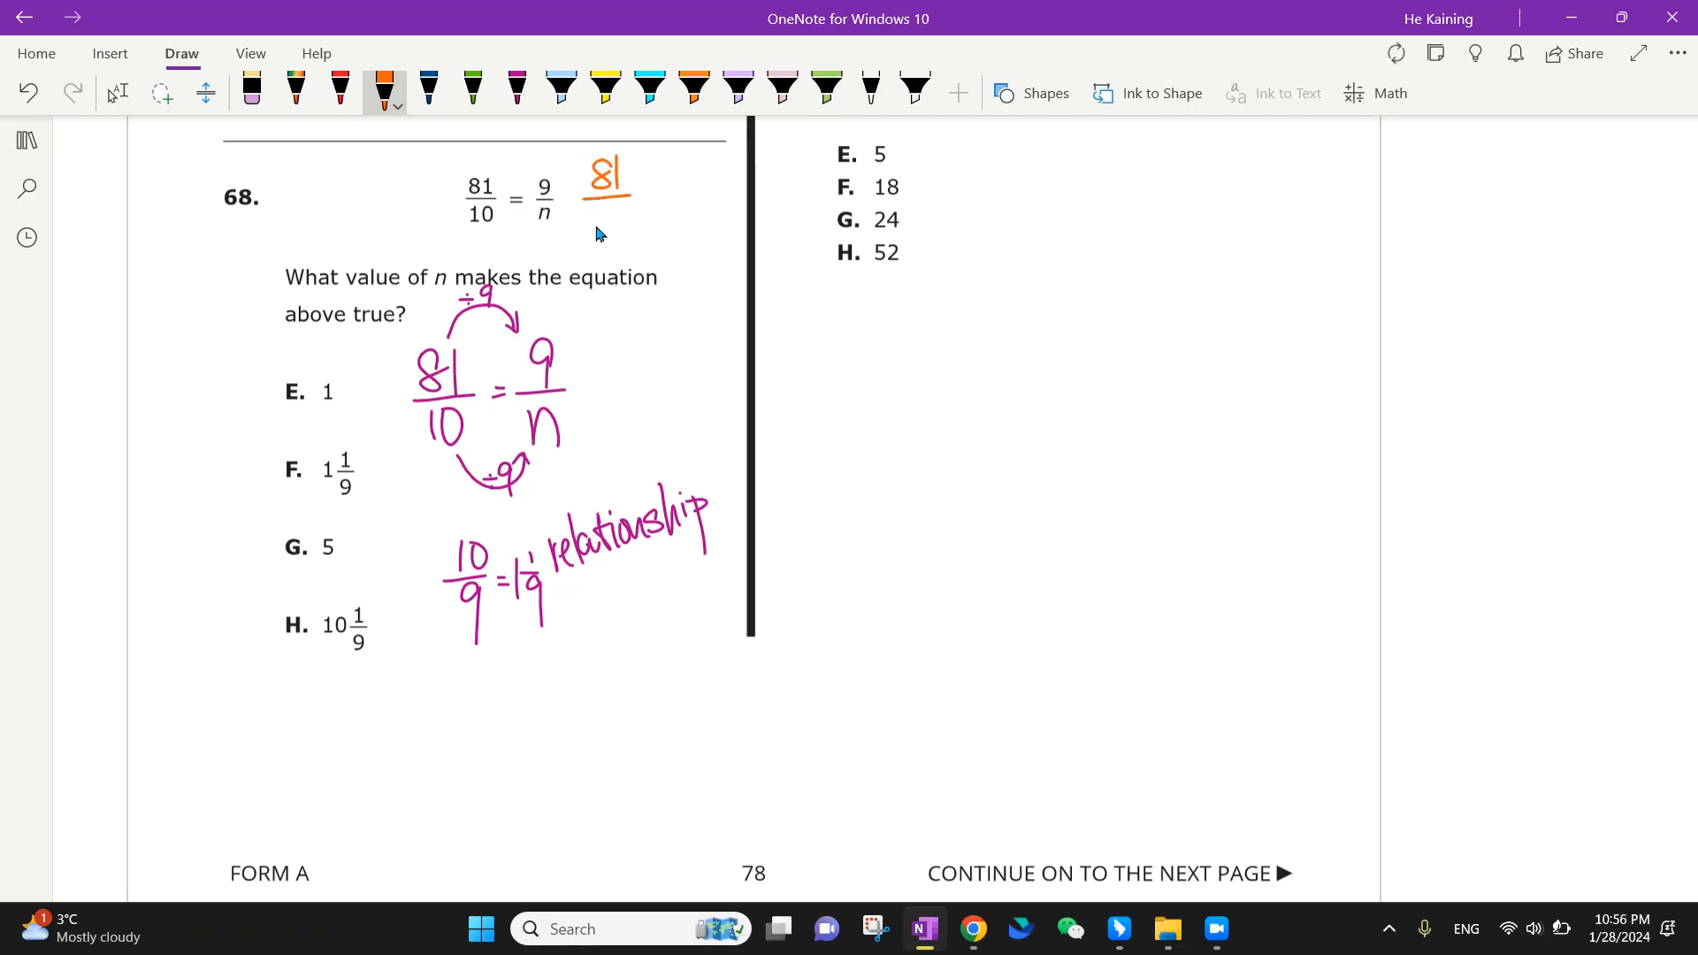
left_click_drag(606, 200, 688, 174)
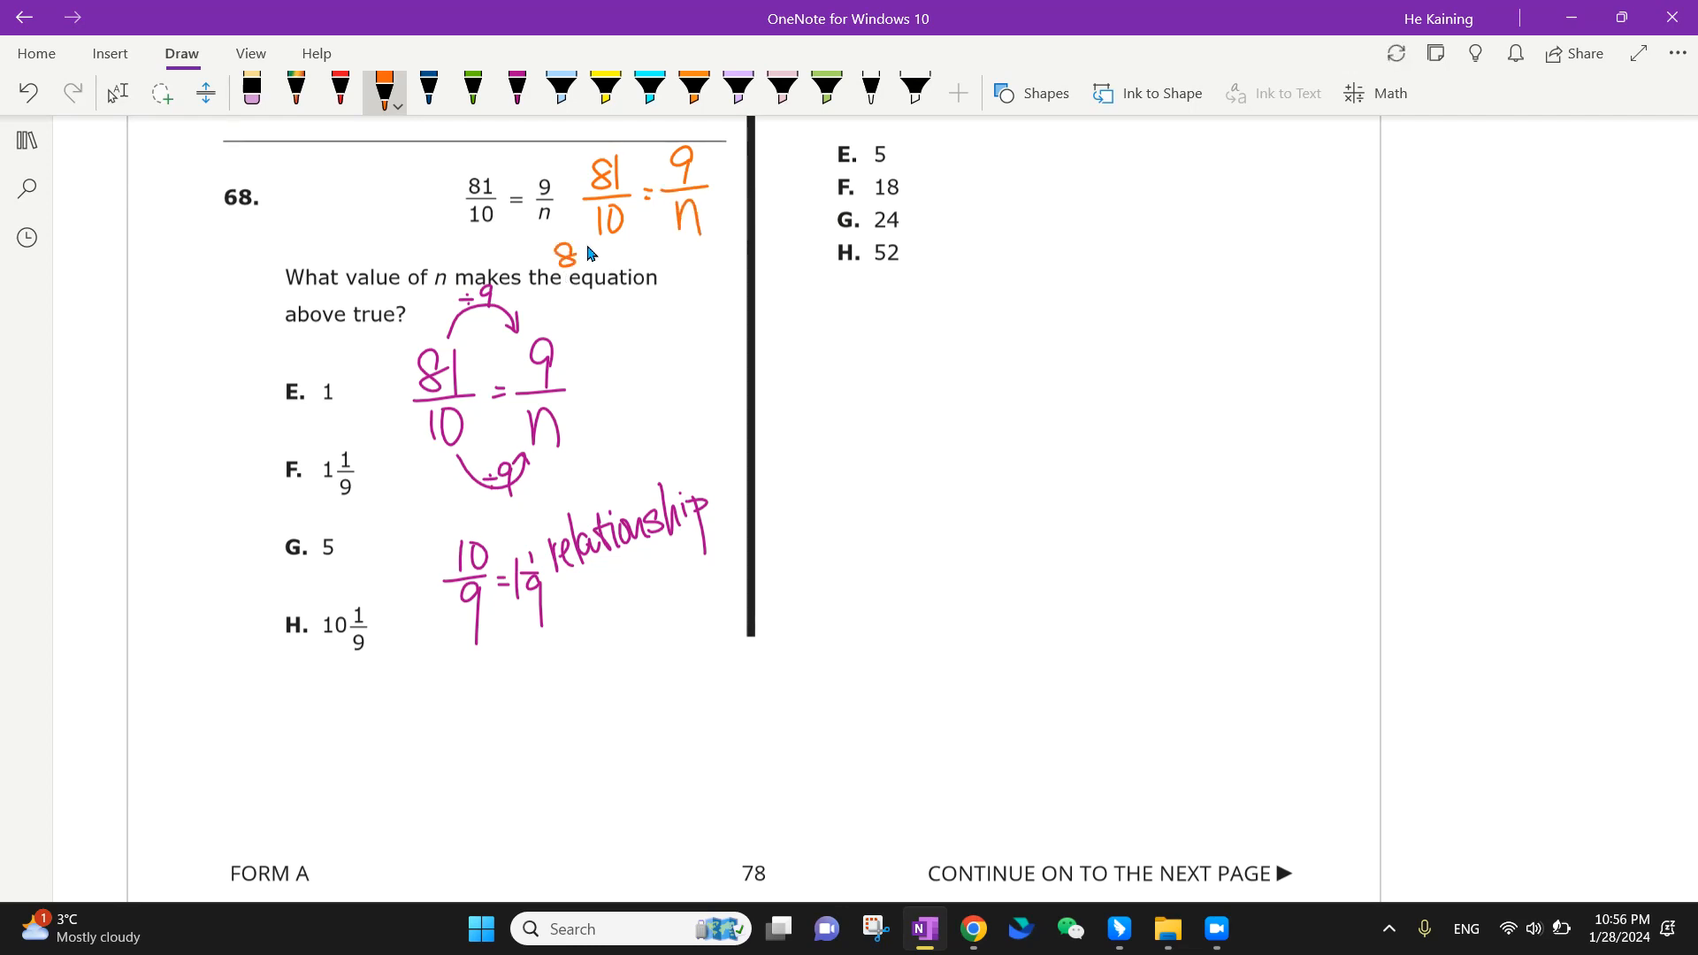
left_click_drag(580, 260, 649, 255)
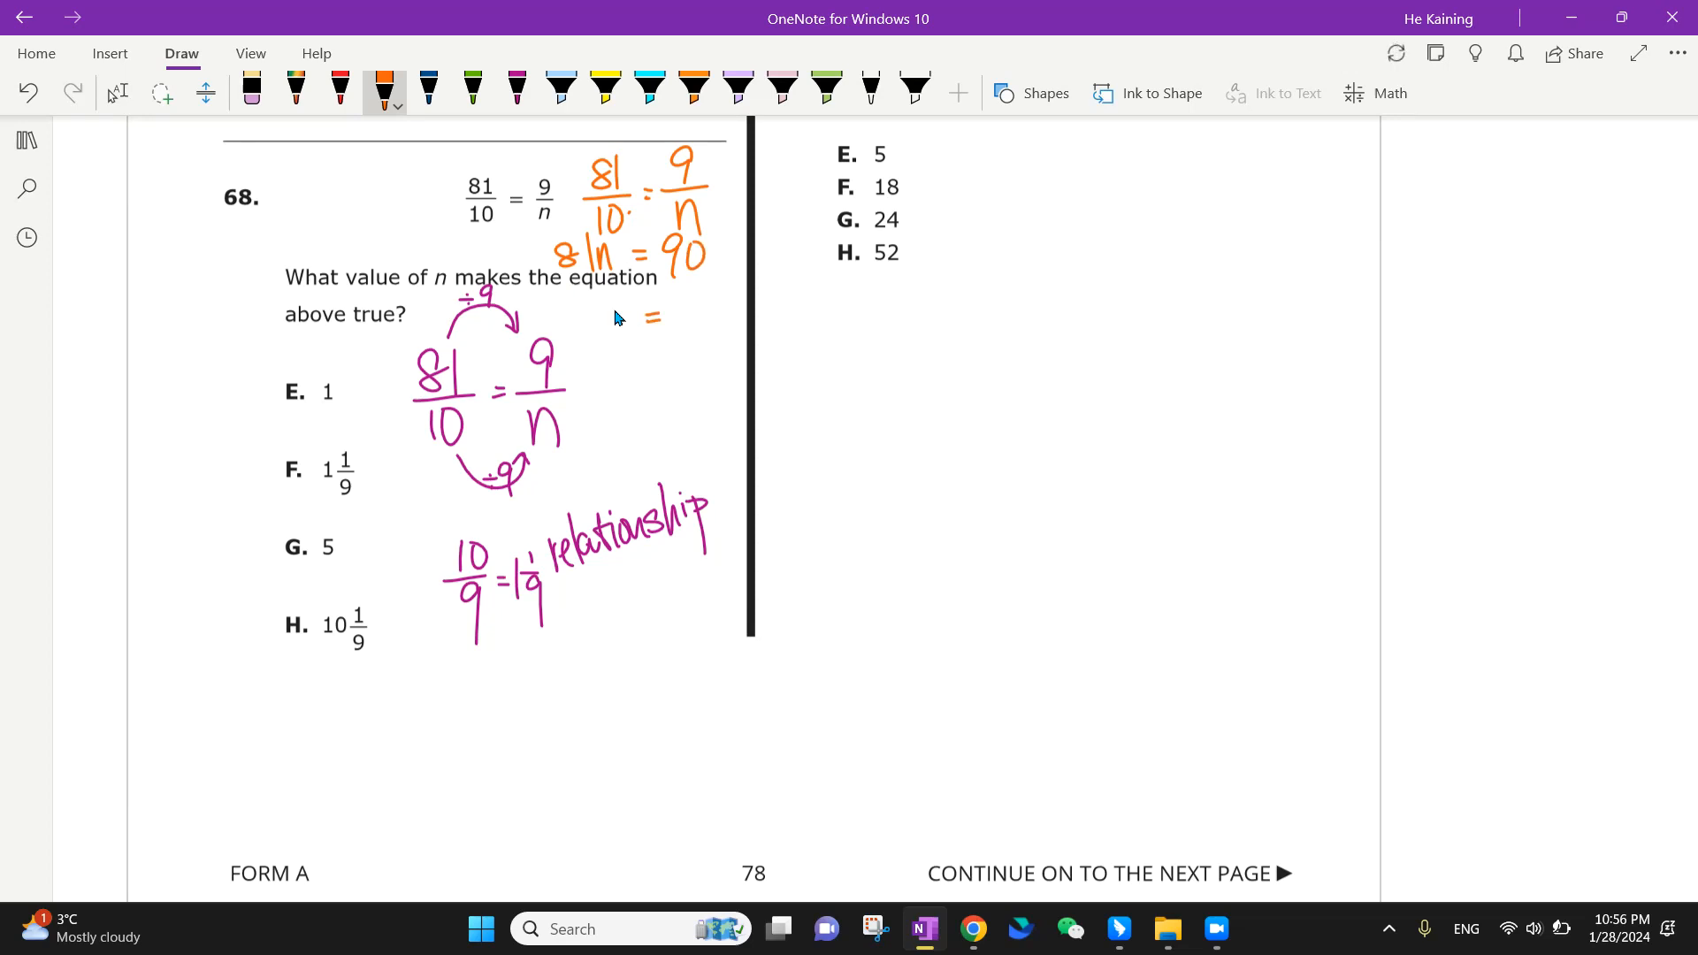
left_click_drag(617, 320, 710, 308)
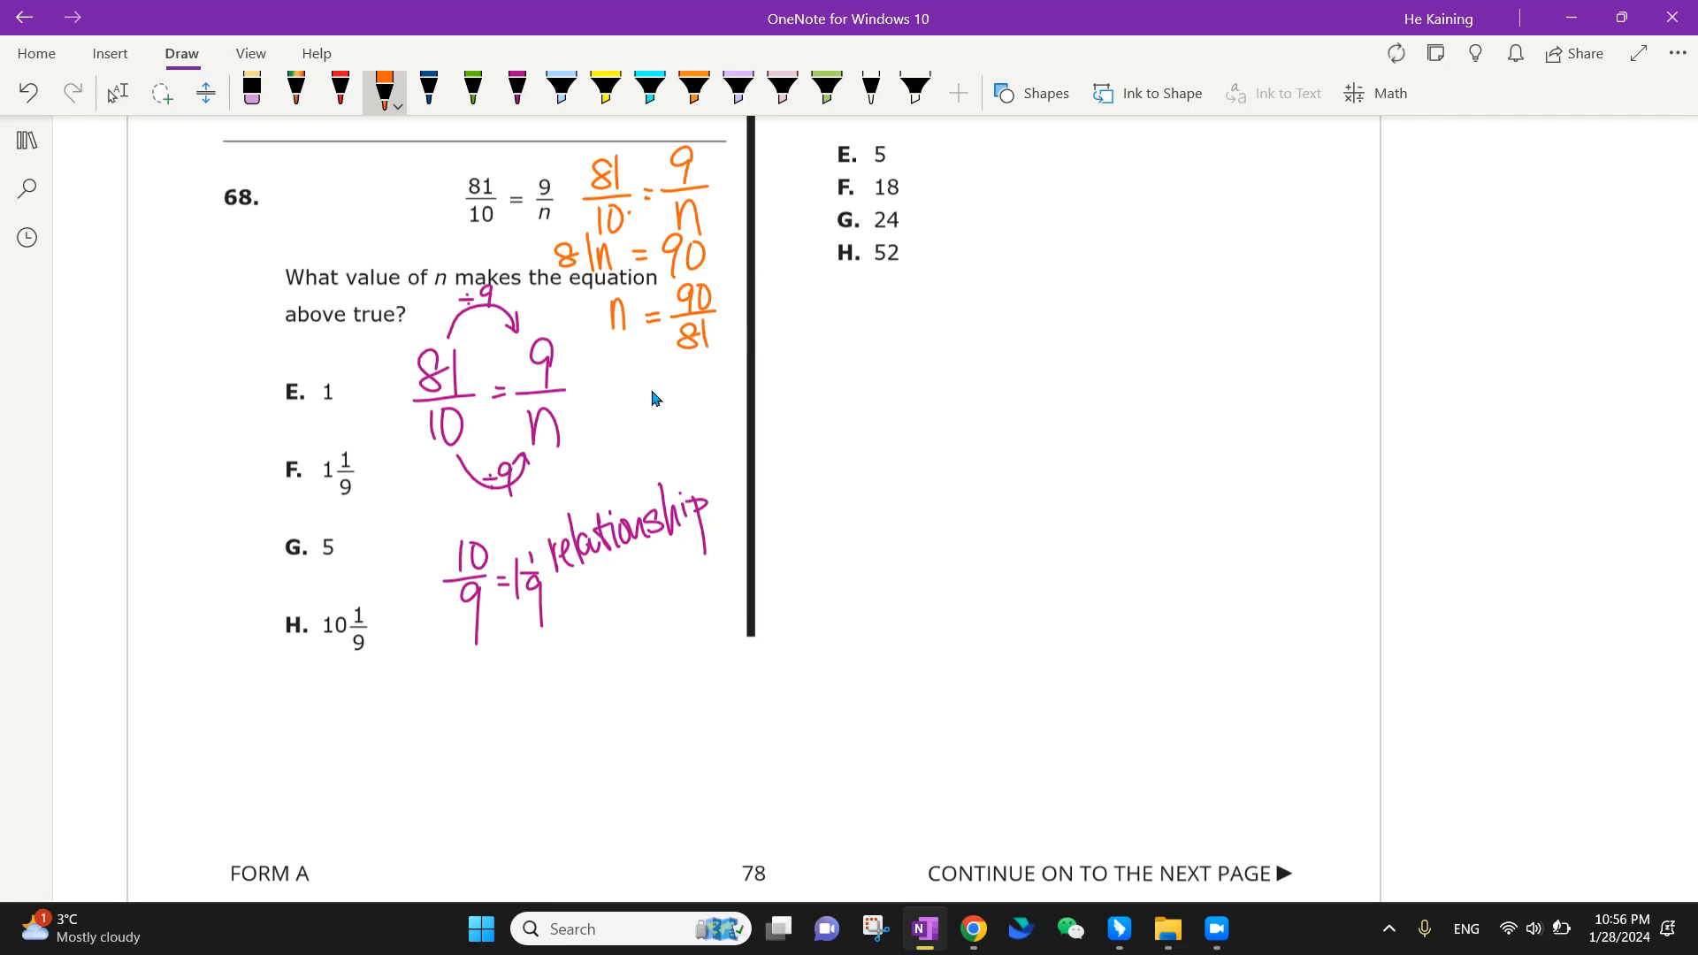
left_click_drag(655, 389, 709, 373)
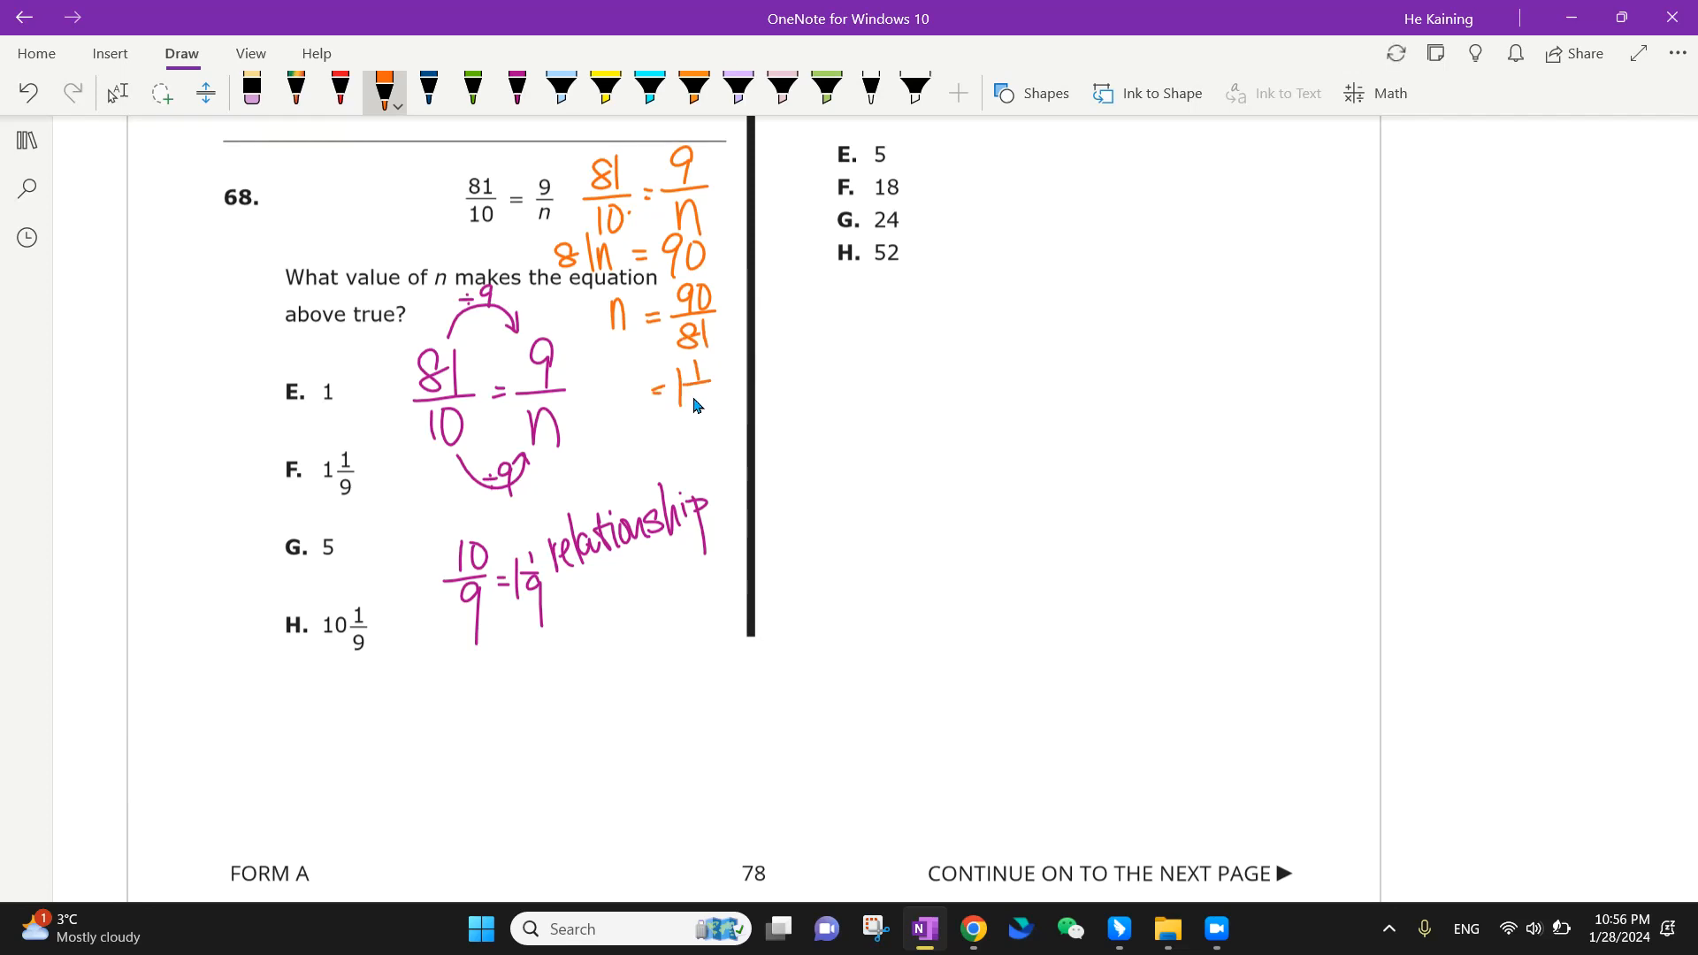
left_click_drag(623, 389, 709, 407)
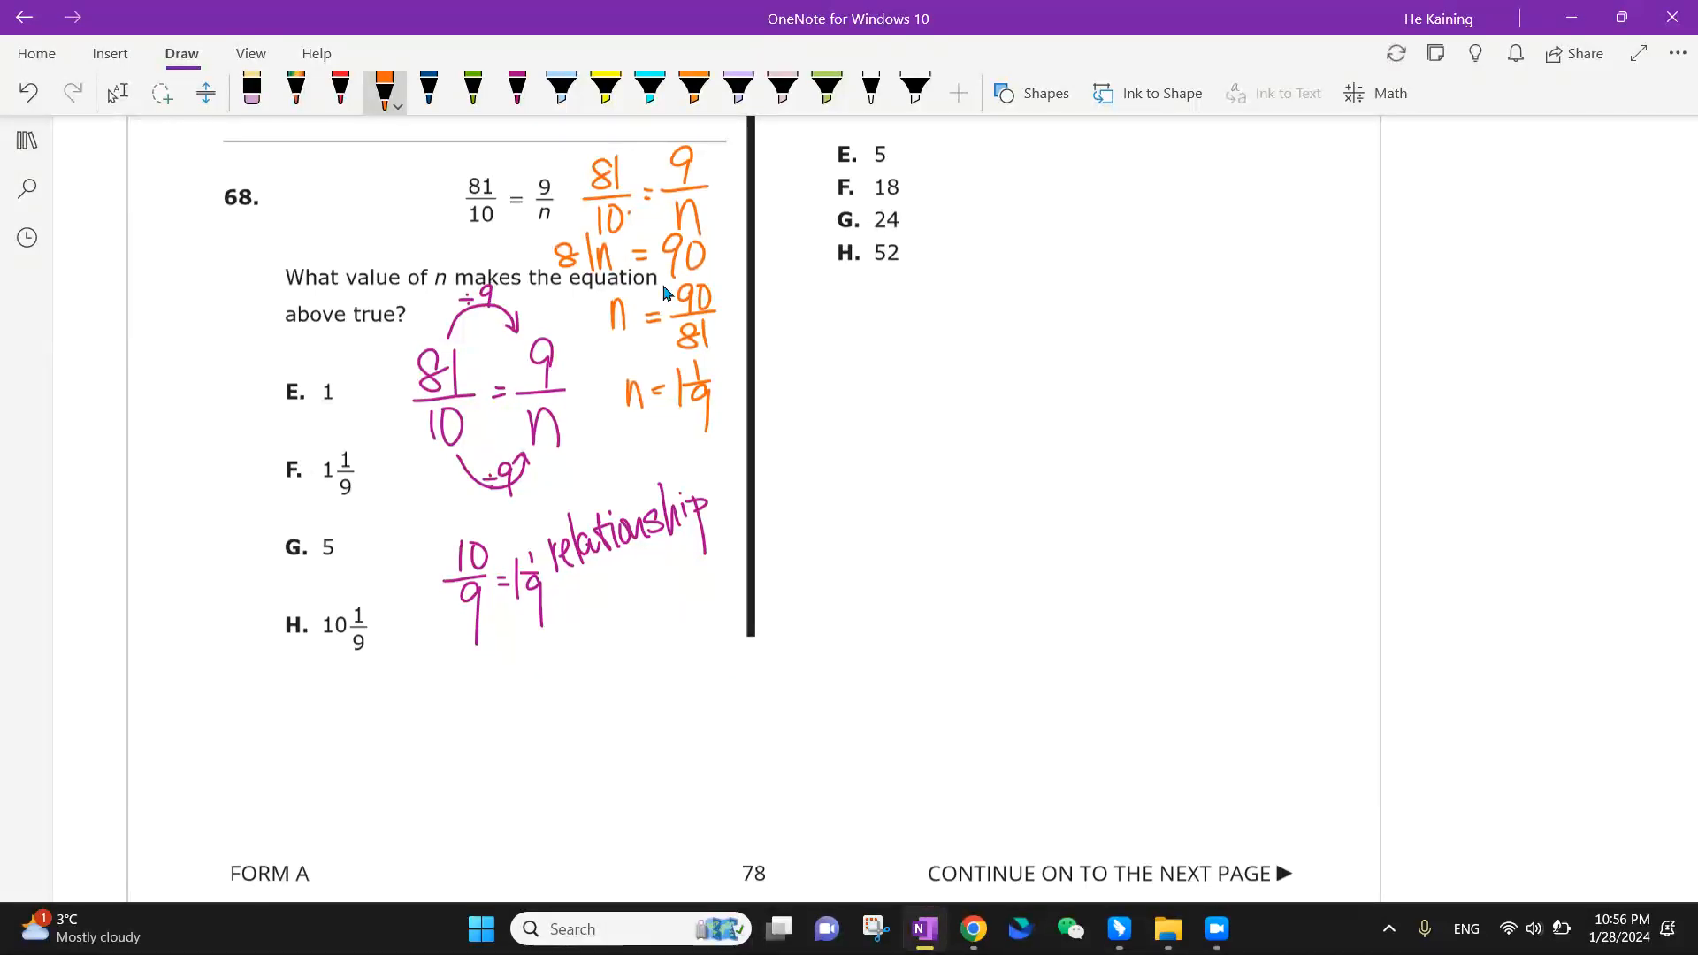
left_click(473, 90)
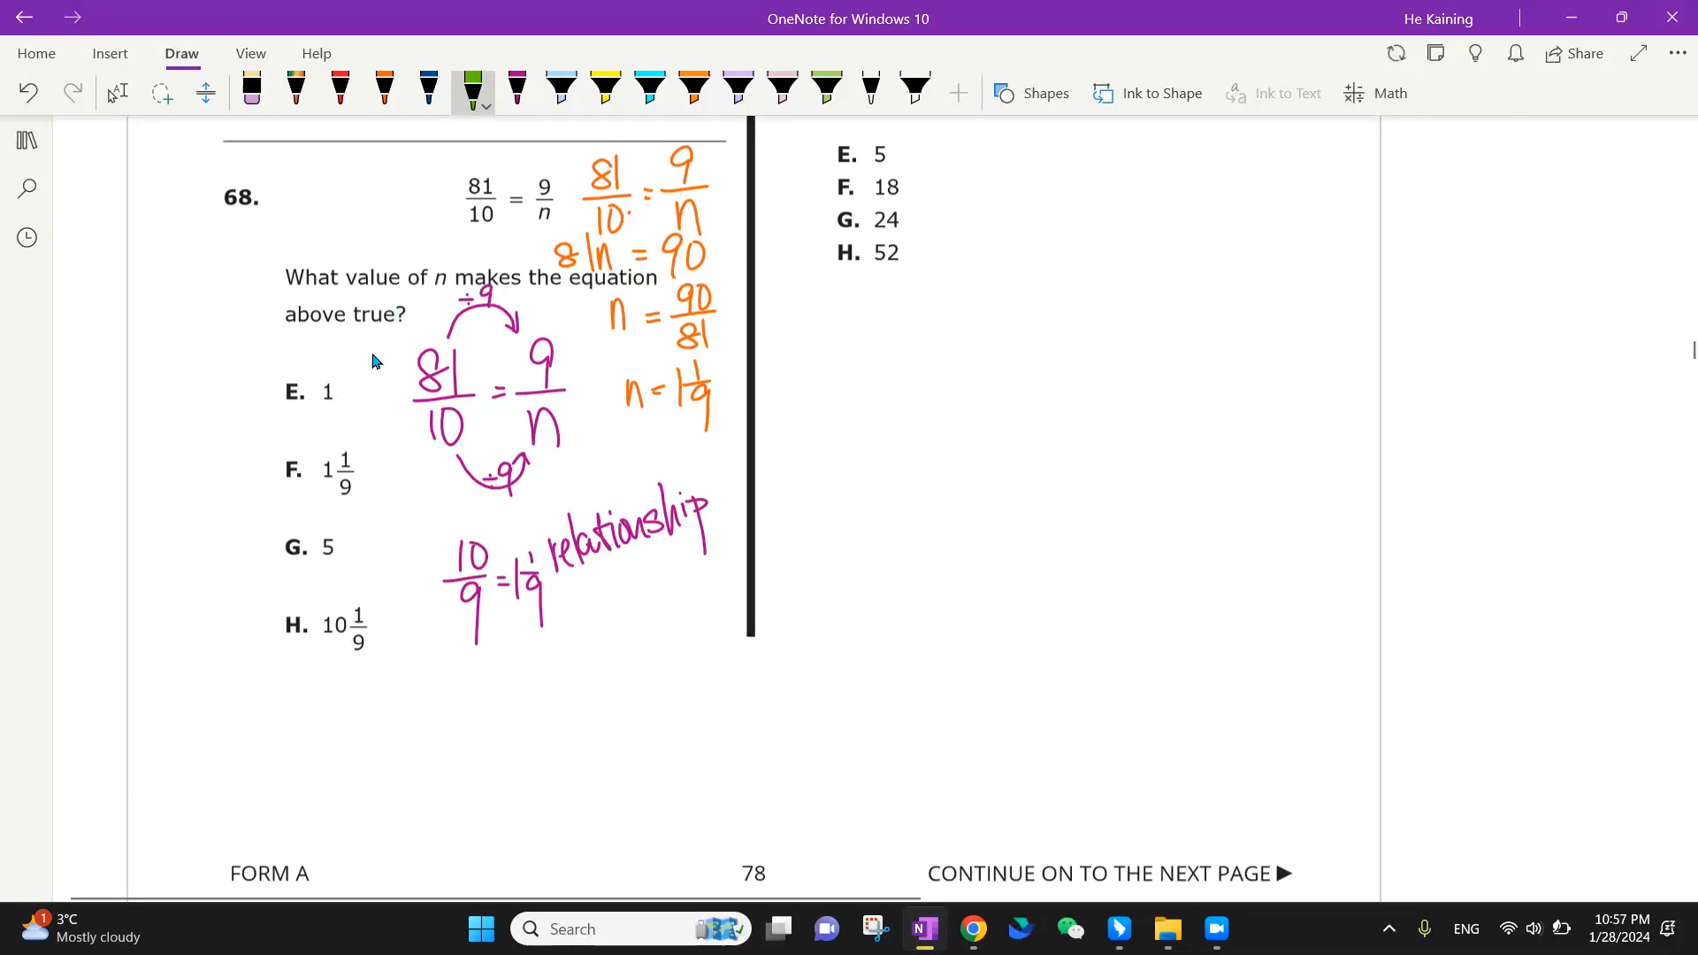
mouse_move(384, 454)
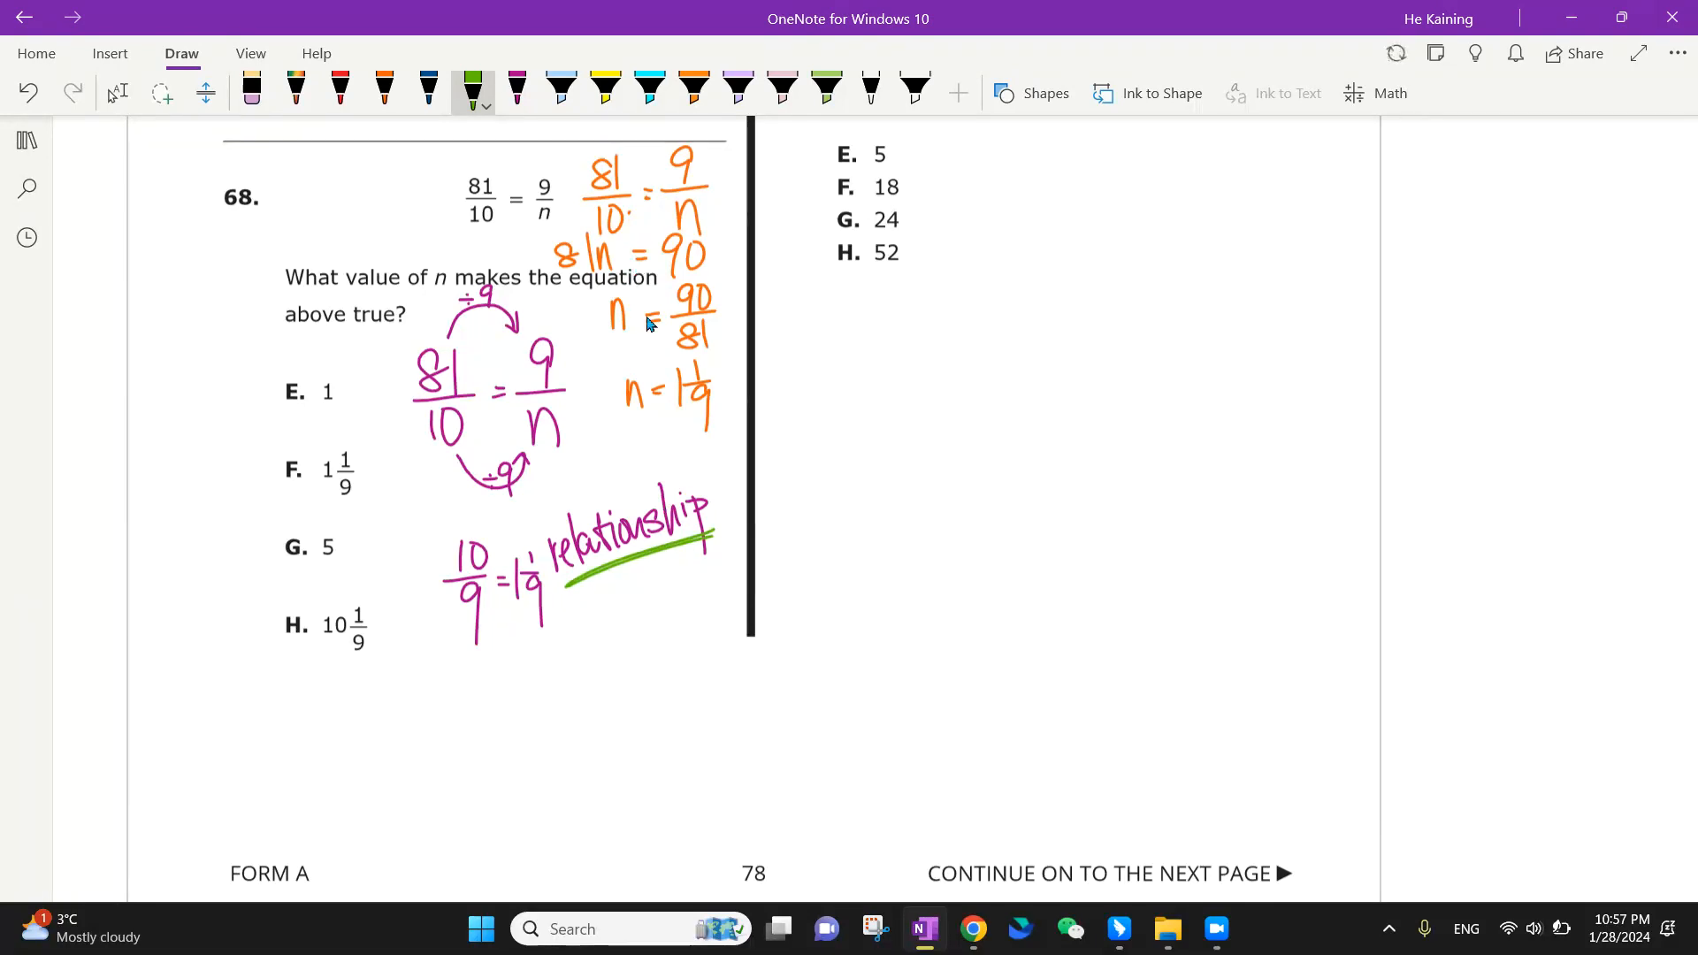
Label the orange work 'cross-multi' in green and write 81/10 vs 9/1 and 9/(1 1/9) checks beside choices E and F
left_click_drag(617, 433, 667, 439)
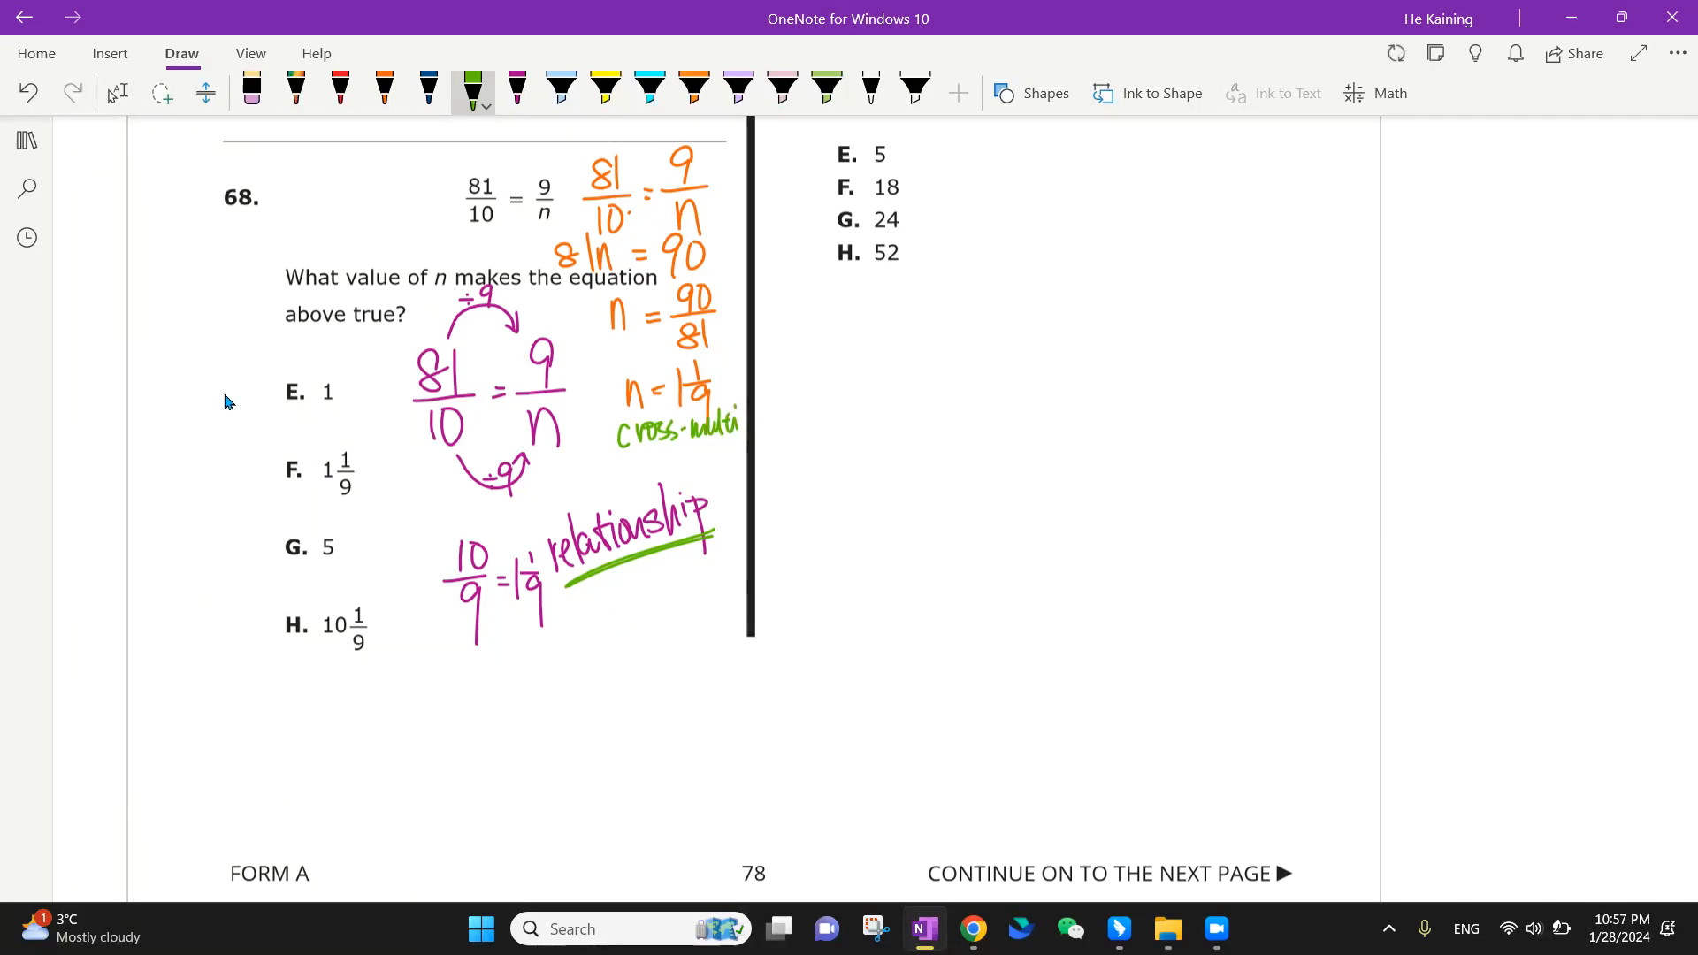
left_click_drag(163, 373, 200, 384)
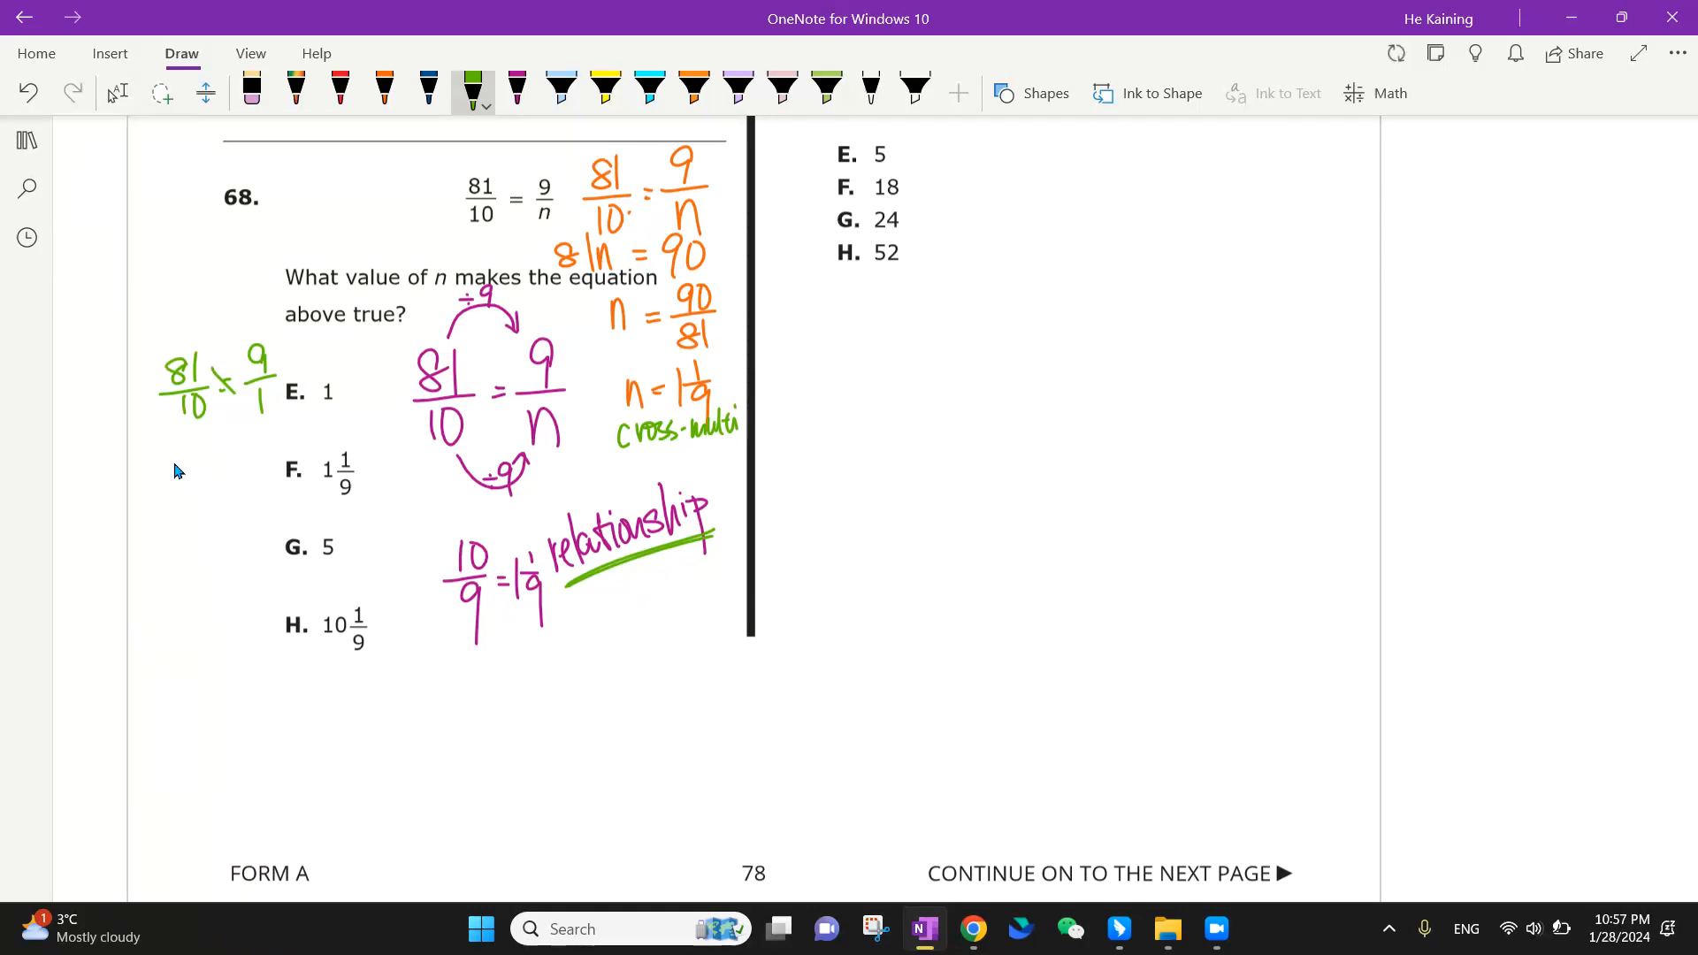
left_click_drag(163, 444, 189, 504)
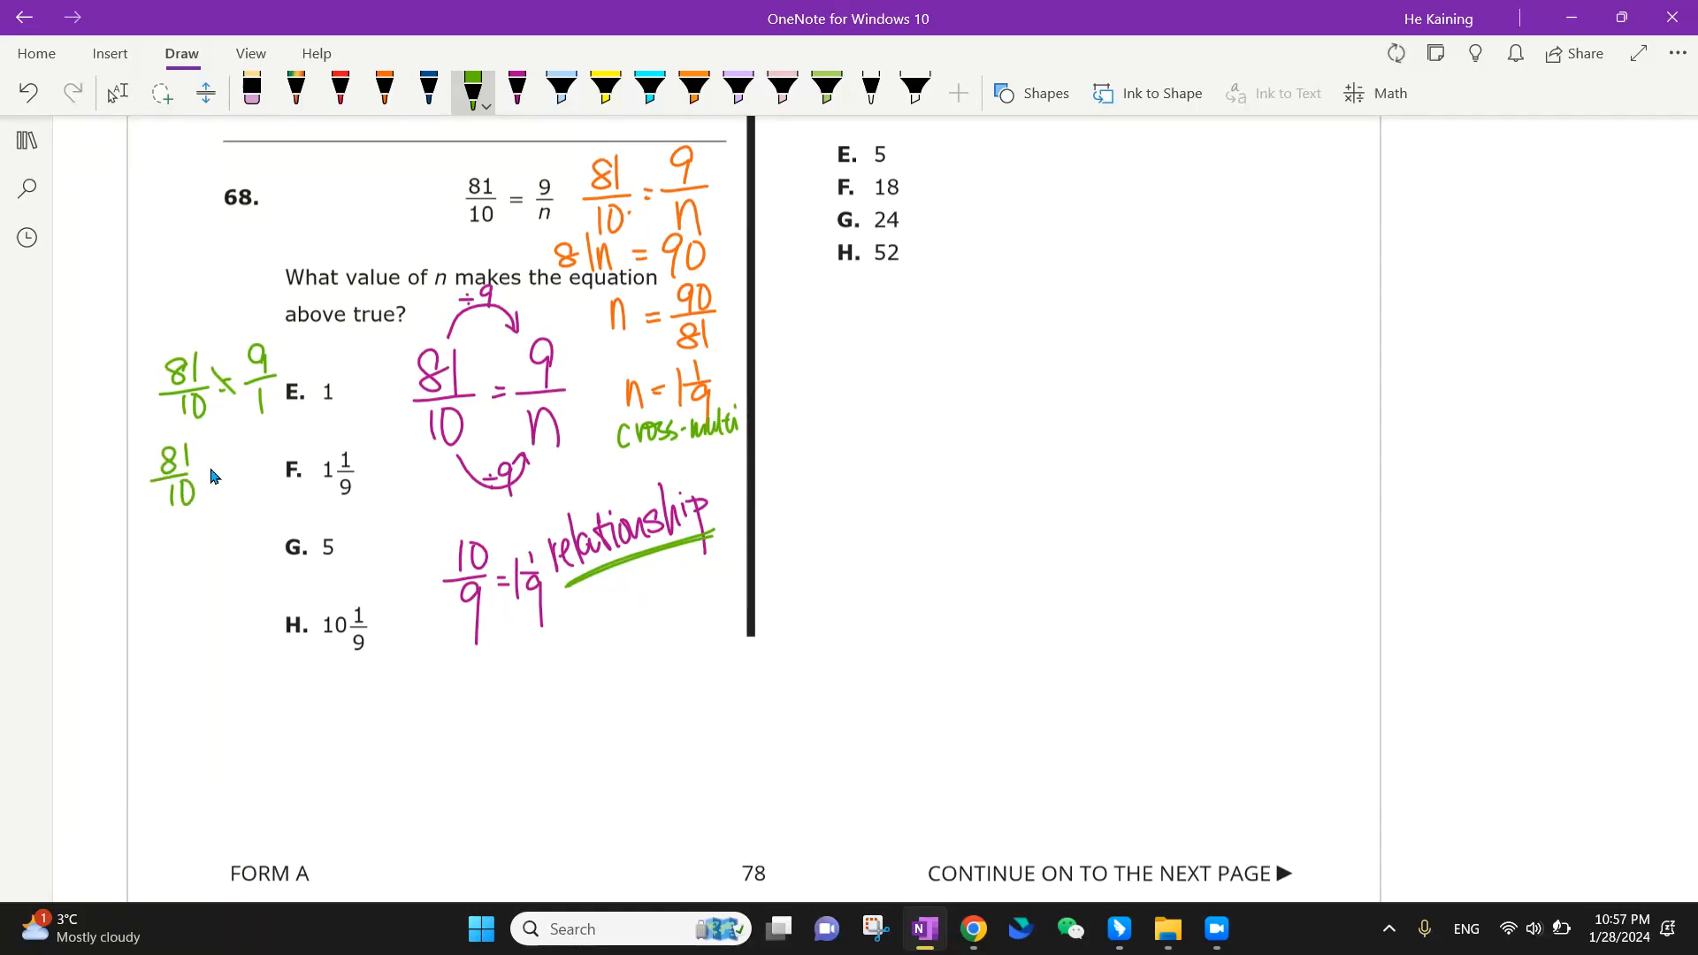
left_click_drag(223, 449, 255, 494)
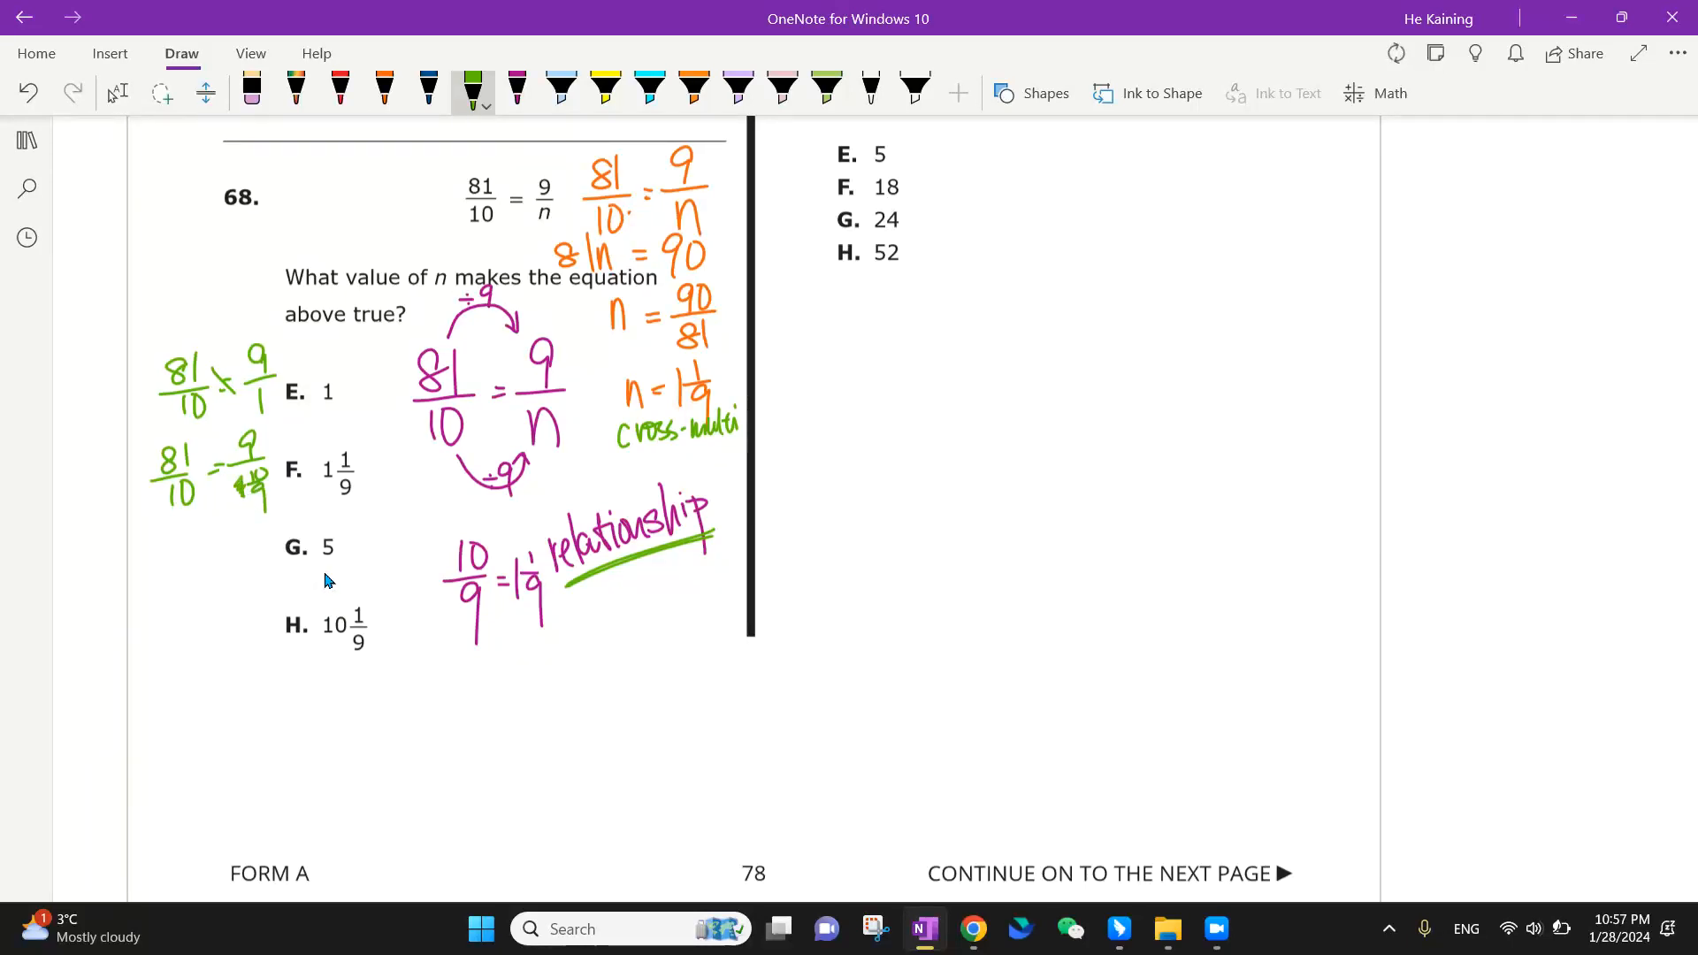
mouse_move(284, 517)
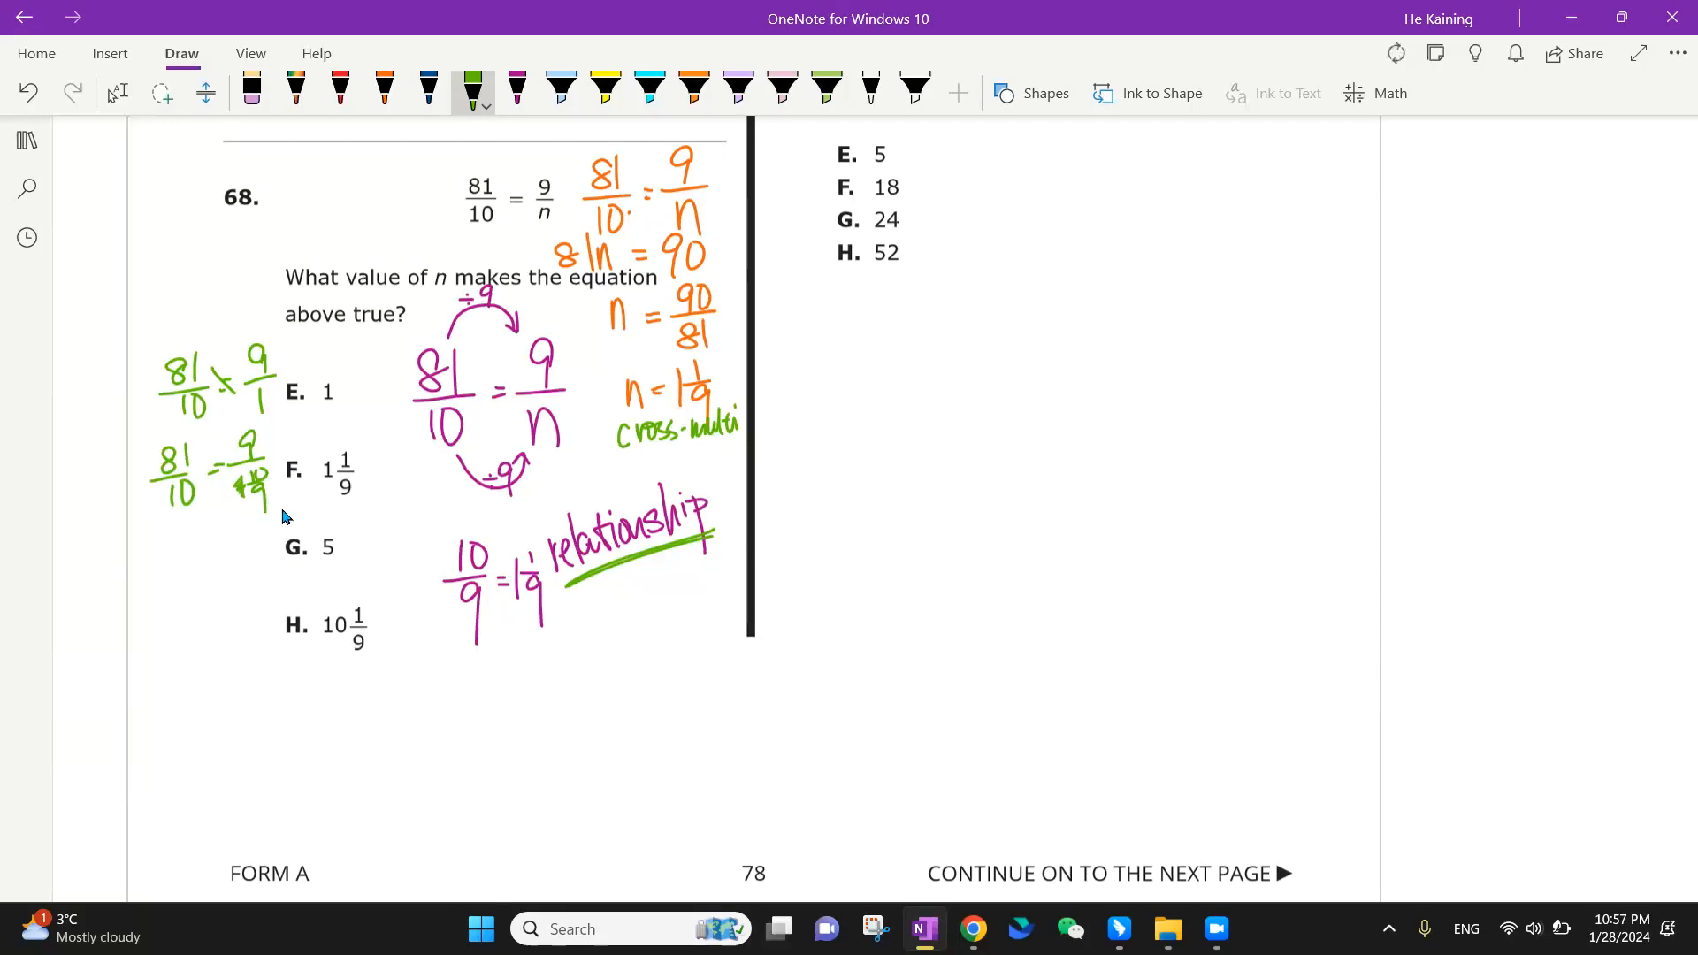
left_click_drag(223, 520, 214, 639)
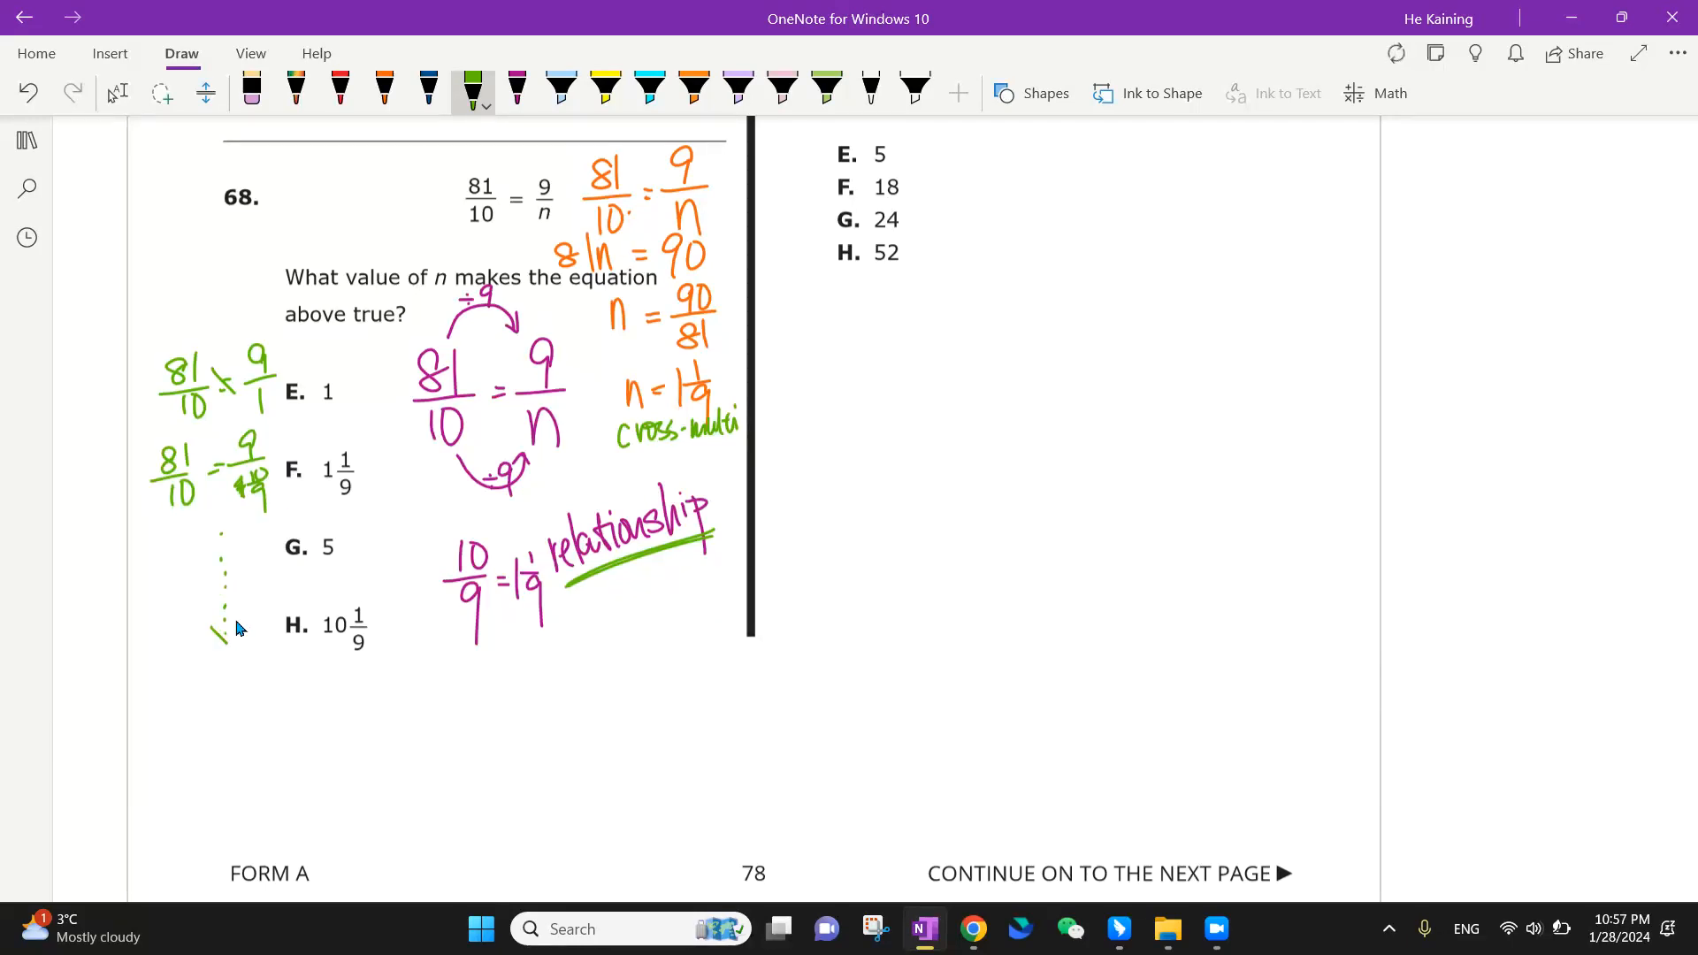